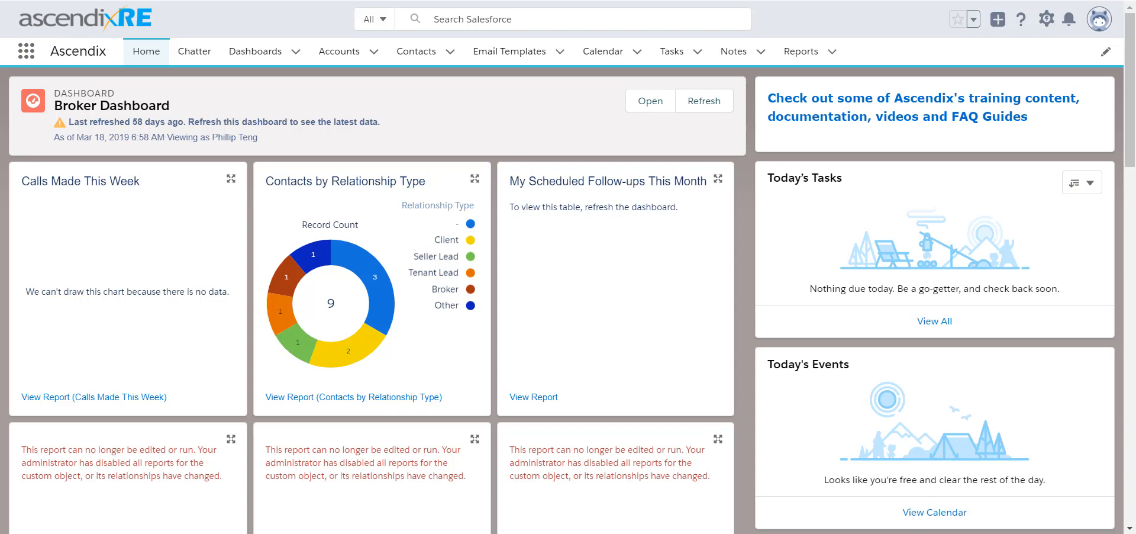
mouse_move(1047, 17)
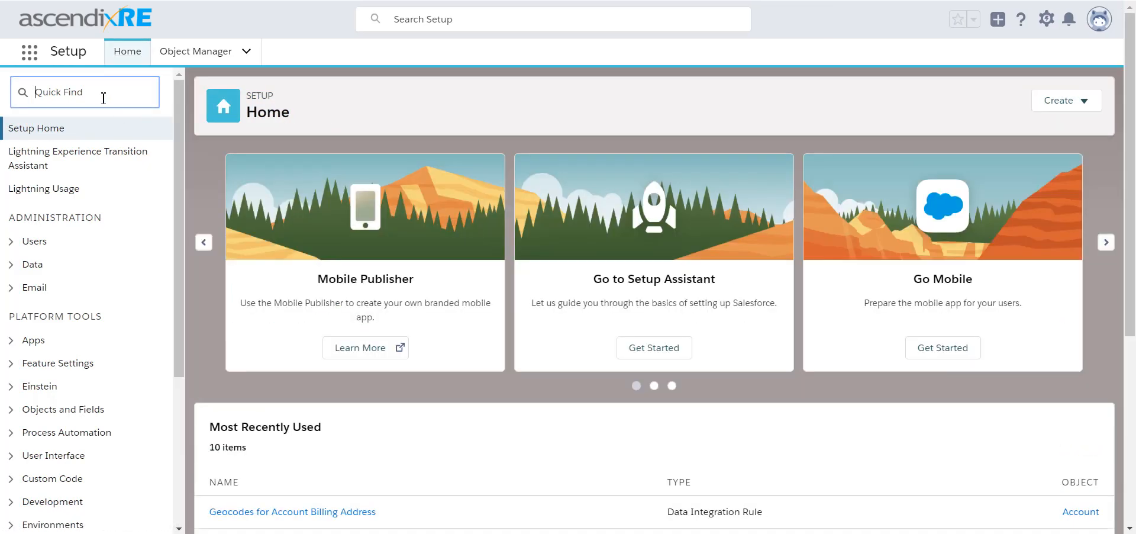
Find My Domain via Quick Find and review its settings page for domain ascendixre-4088
text(my domain)
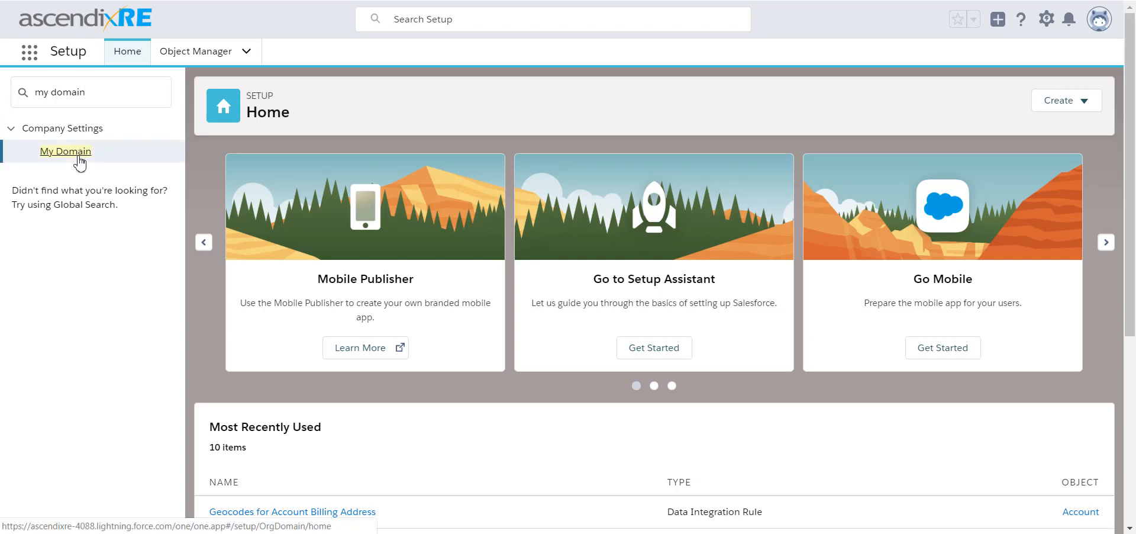
click(65, 150)
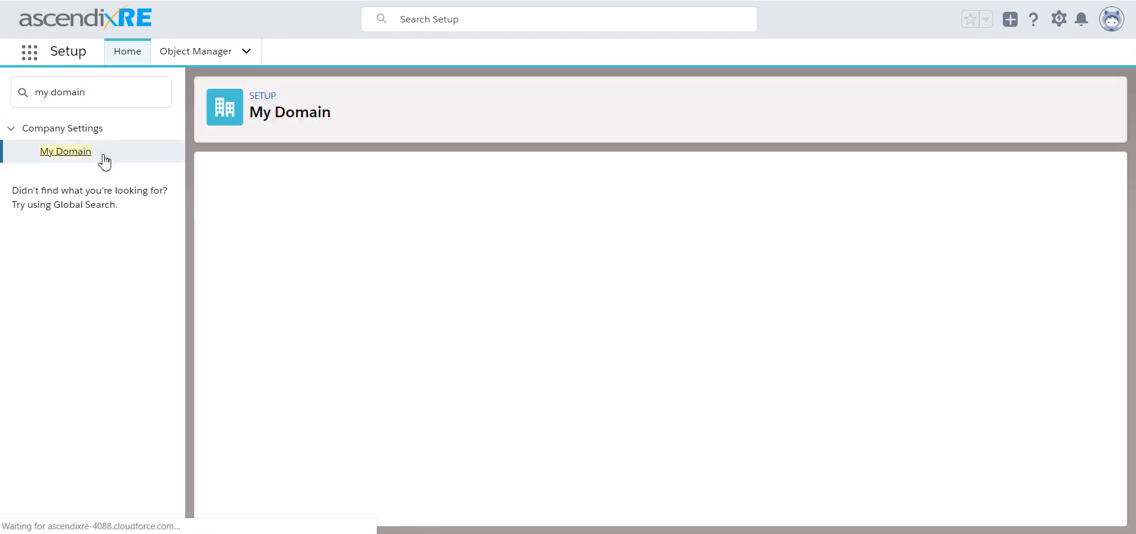
click(65, 150)
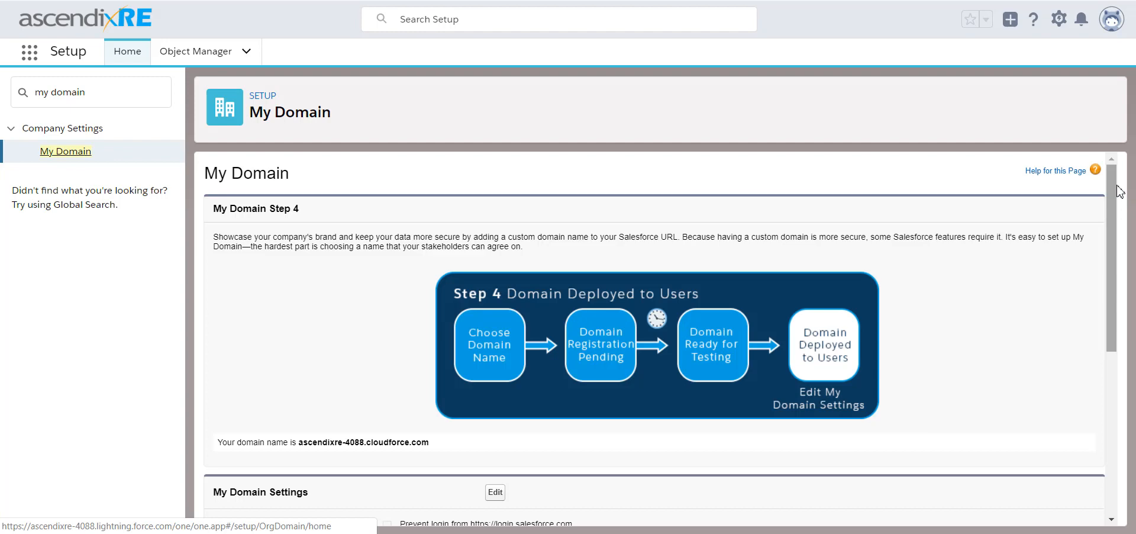
scroll(down, 3)
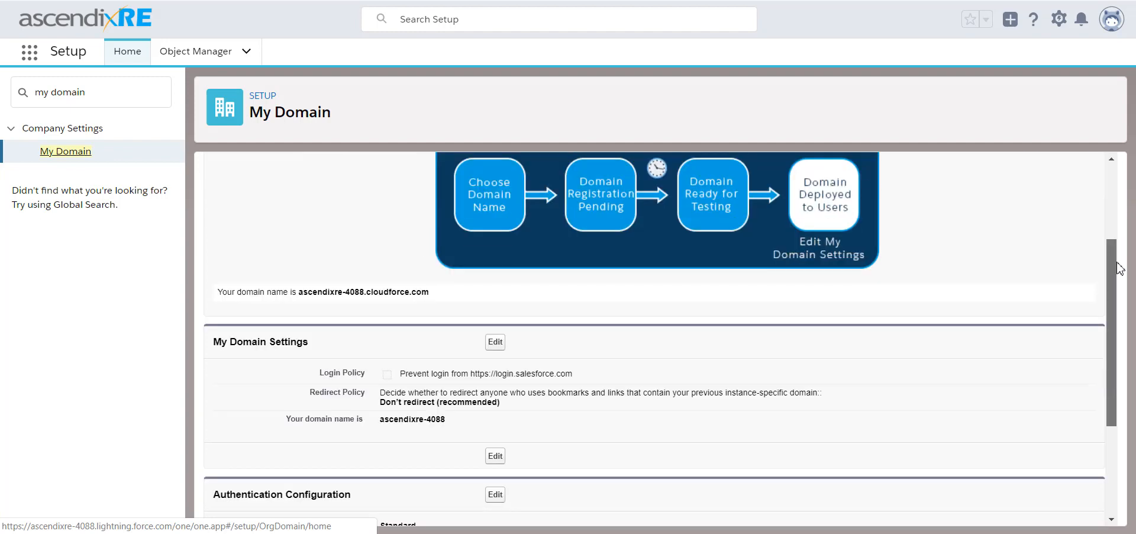
scroll(down, 3)
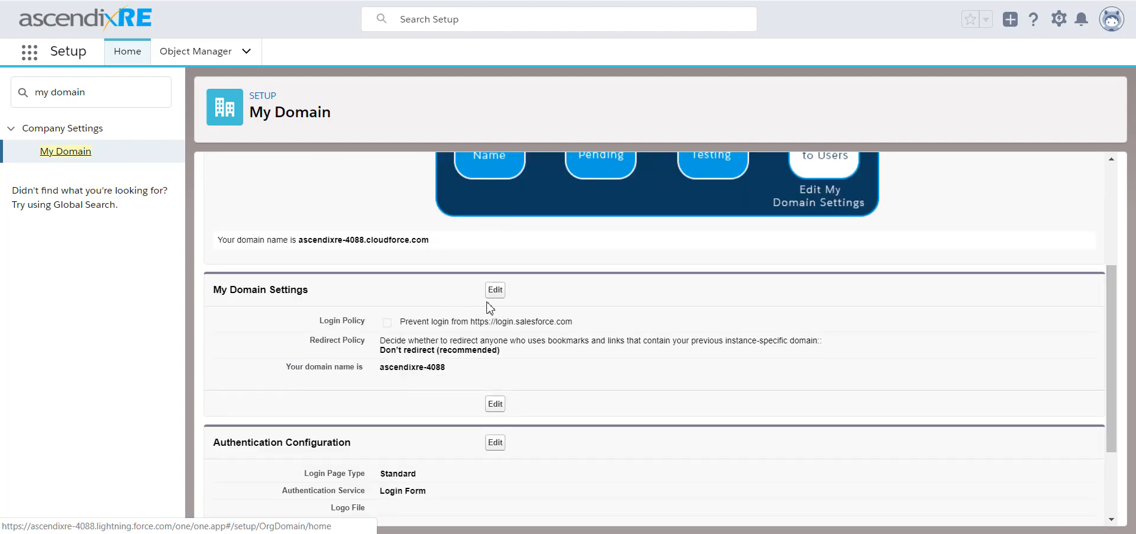
Edit the My Domain settings and save them without changing domain or redirect policy
click(495, 290)
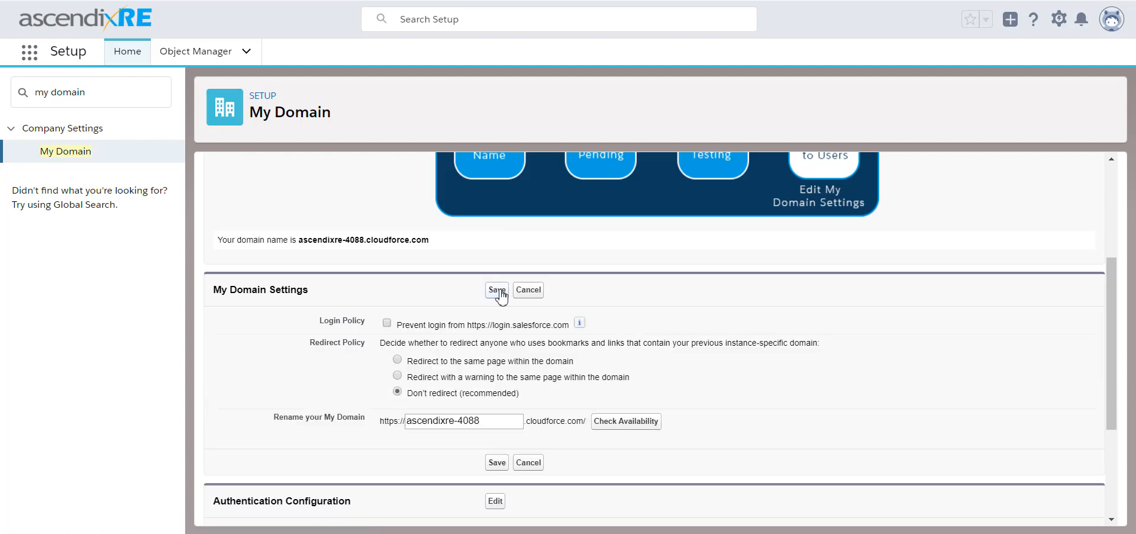
mouse_move(312, 354)
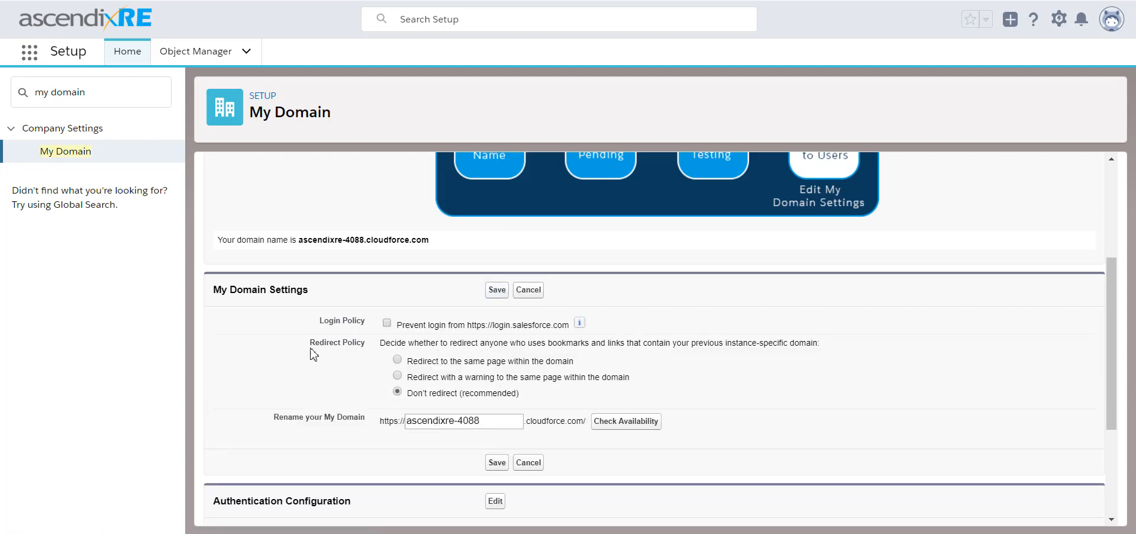
mouse_move(387, 403)
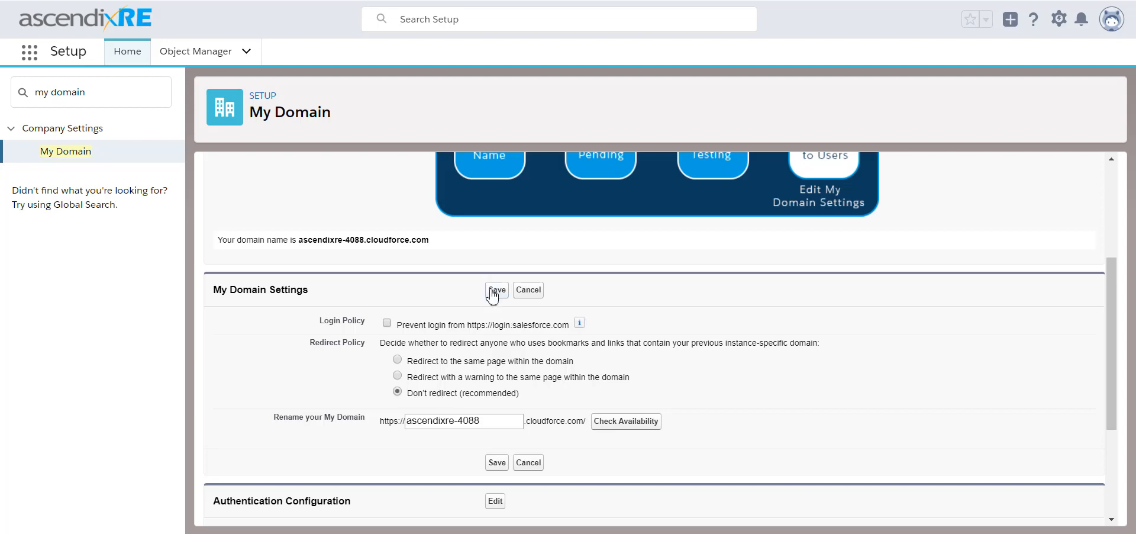
click(496, 290)
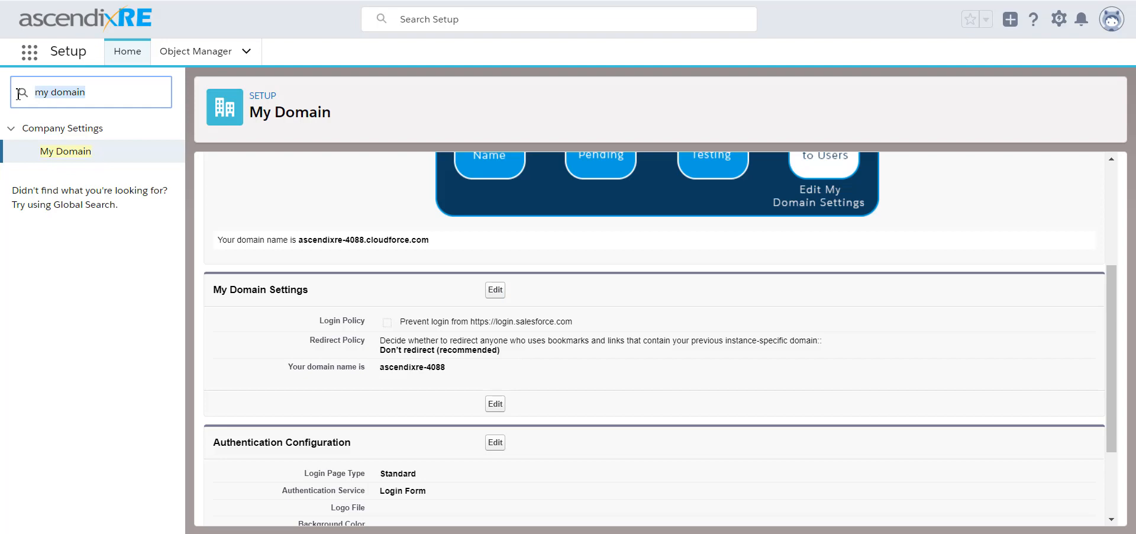
Activate the Geocodes for Account Billing Address data integration rule and confirm
text(data integrat)
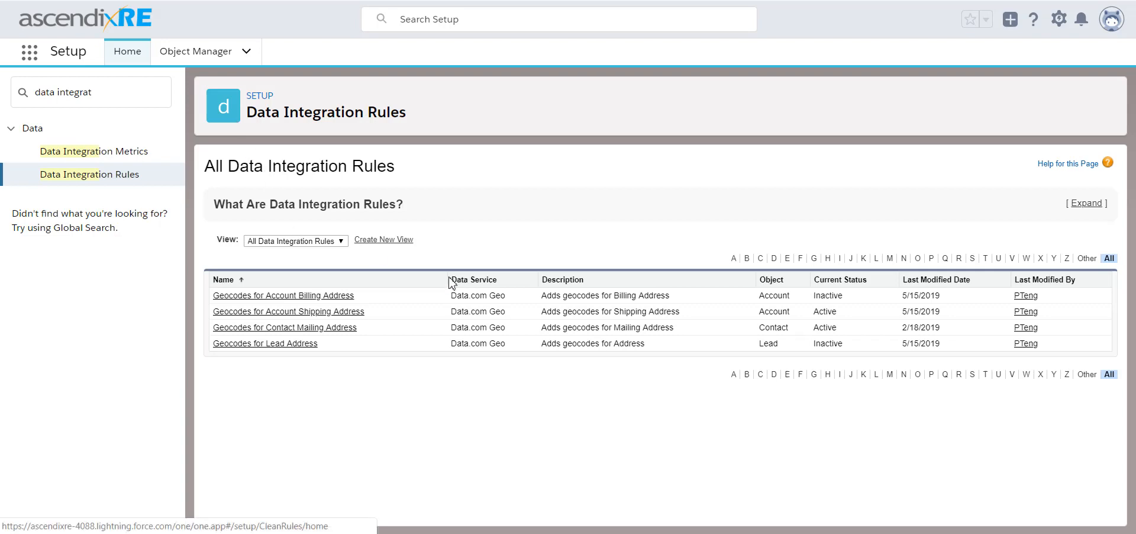
mouse_move(415, 338)
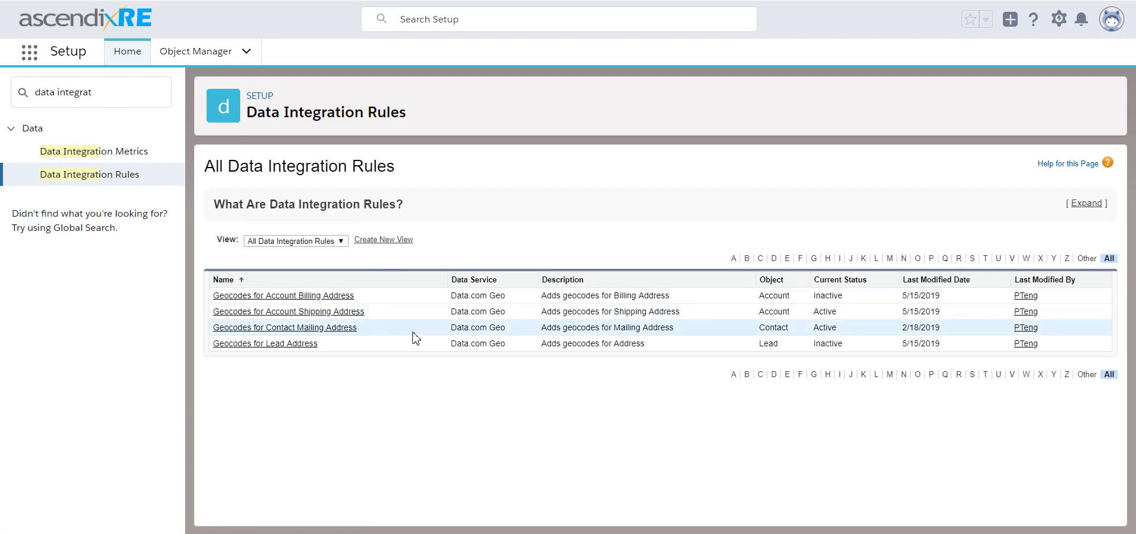
mouse_move(414, 294)
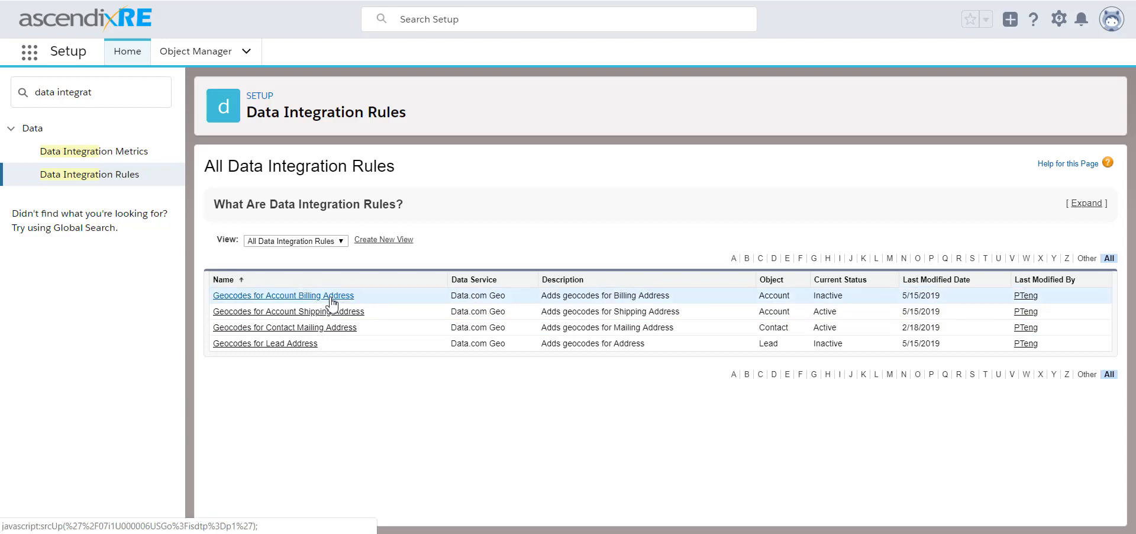
mouse_move(341, 284)
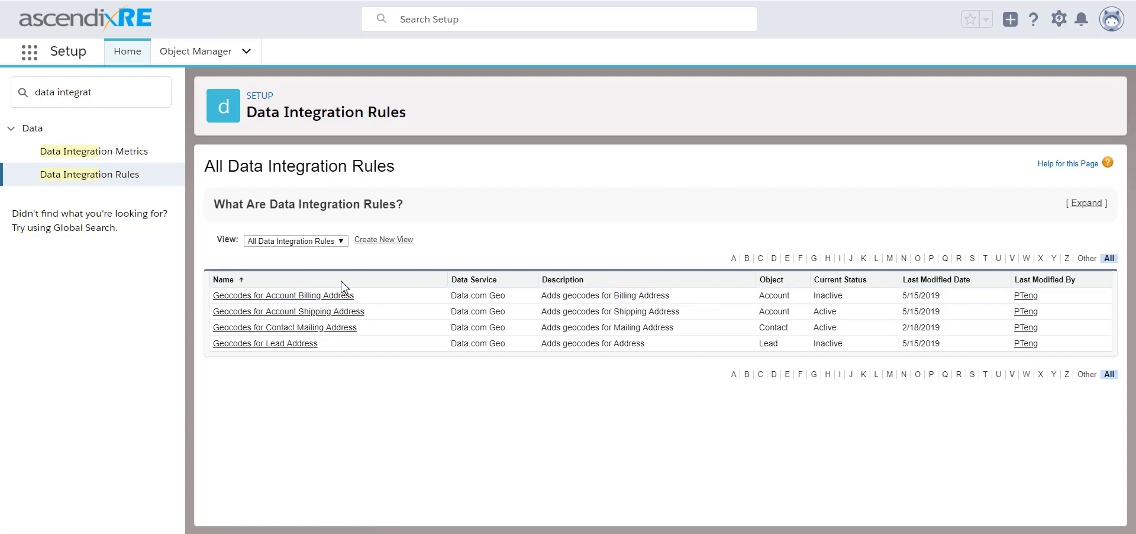
mouse_move(300, 295)
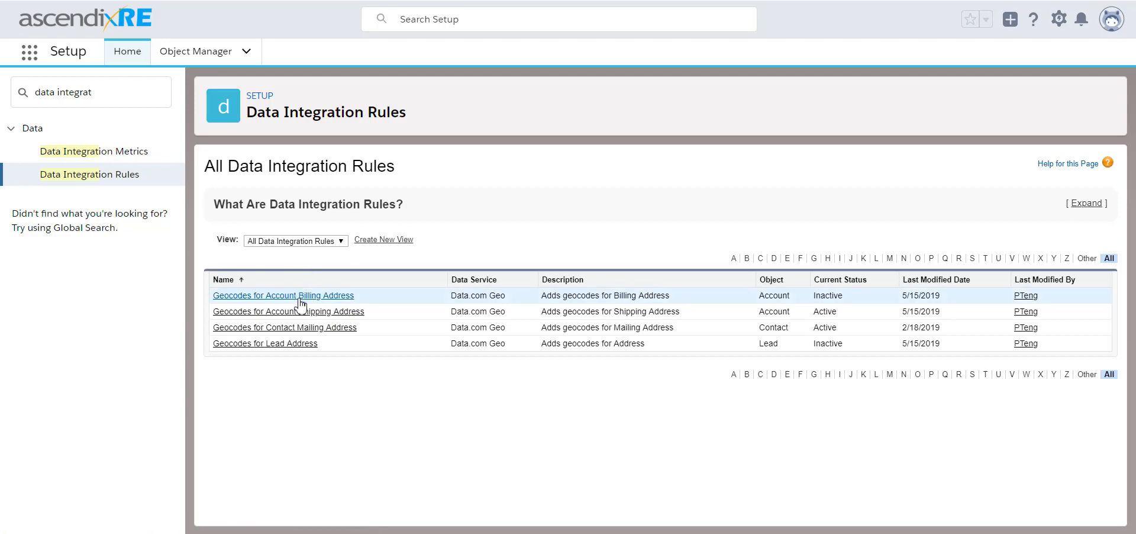
click(283, 294)
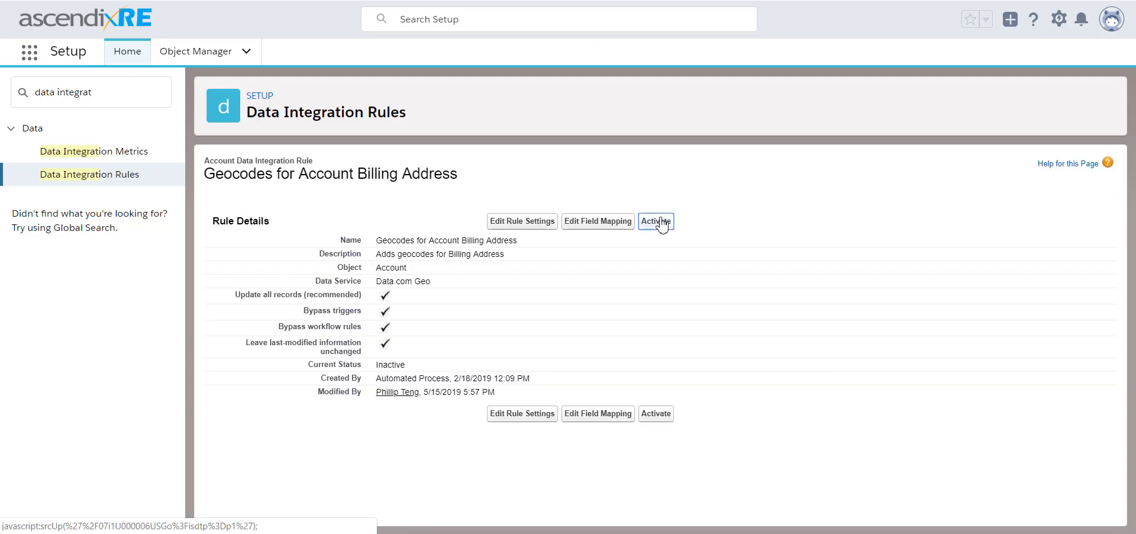
click(656, 221)
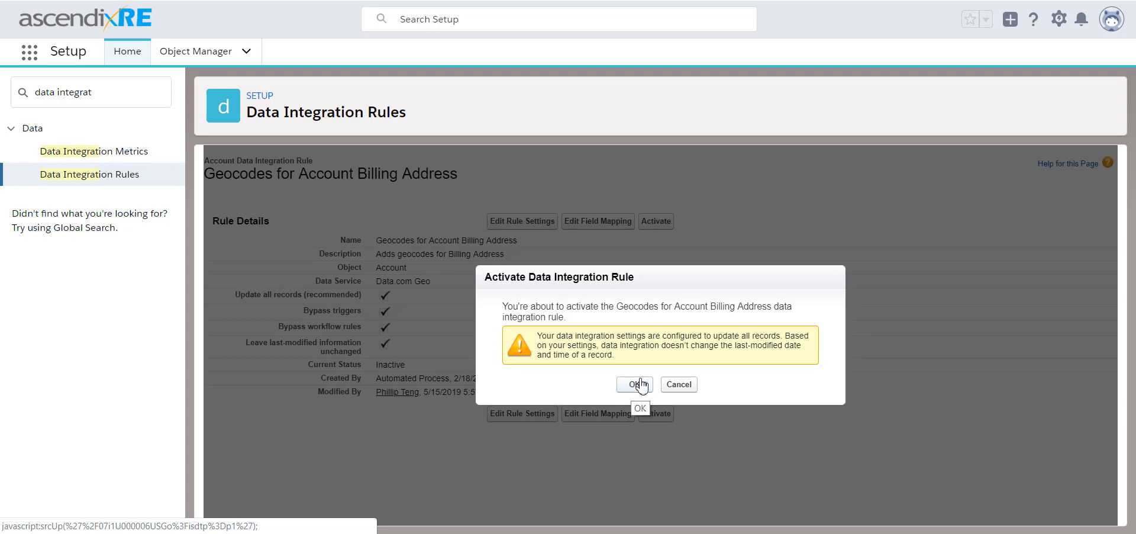
click(632, 383)
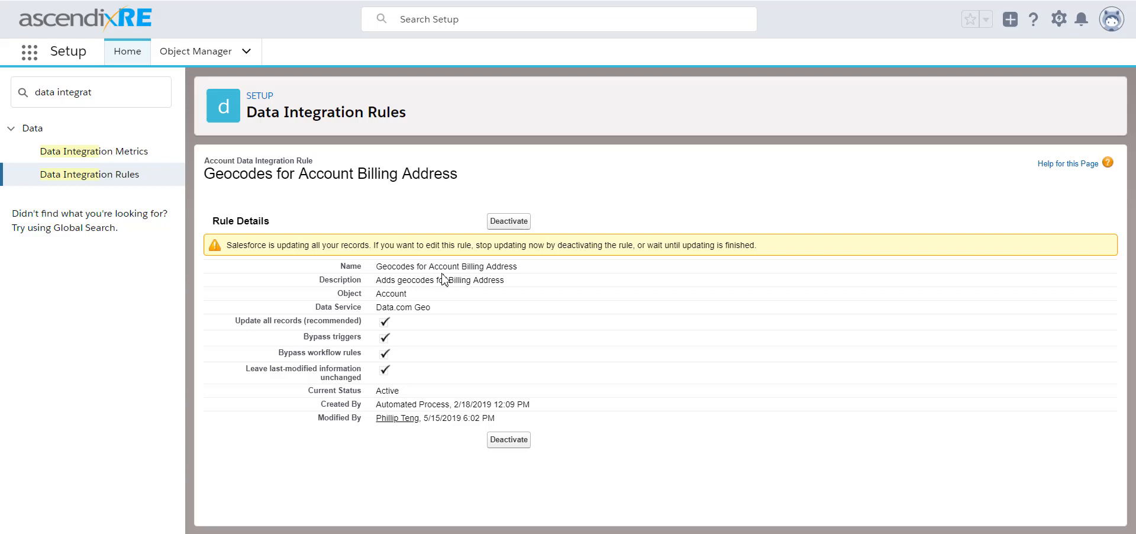
mouse_move(346, 260)
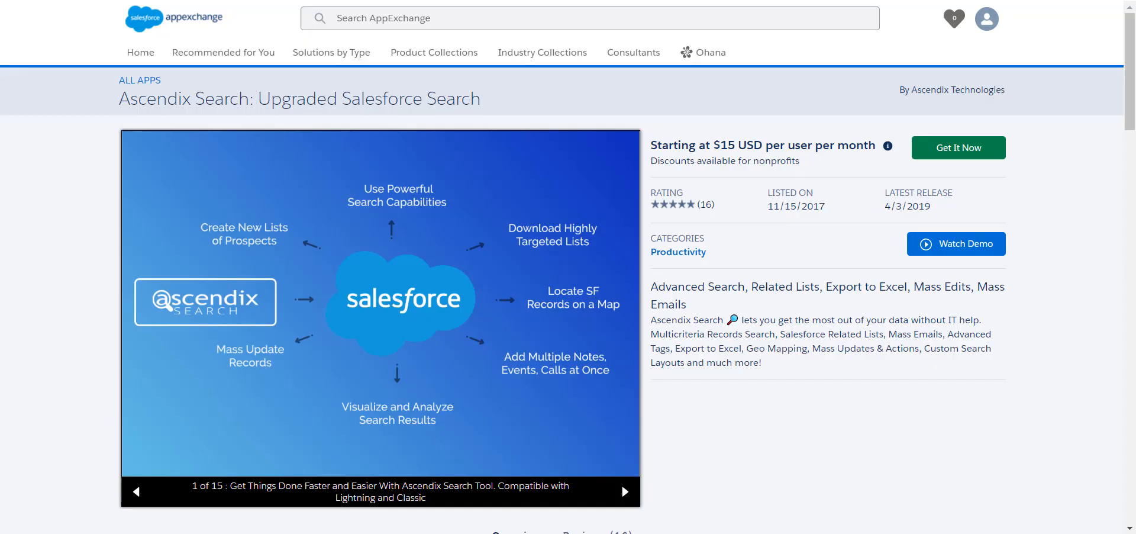
mouse_move(553, 155)
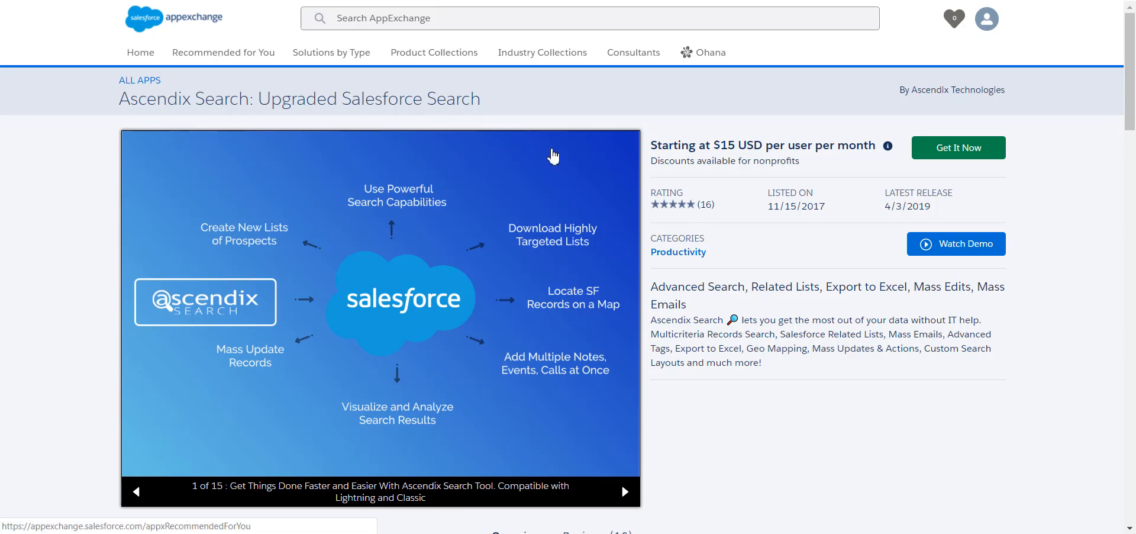
Get the Ascendix Search package from AppExchange, choosing to install in the production org
click(957, 146)
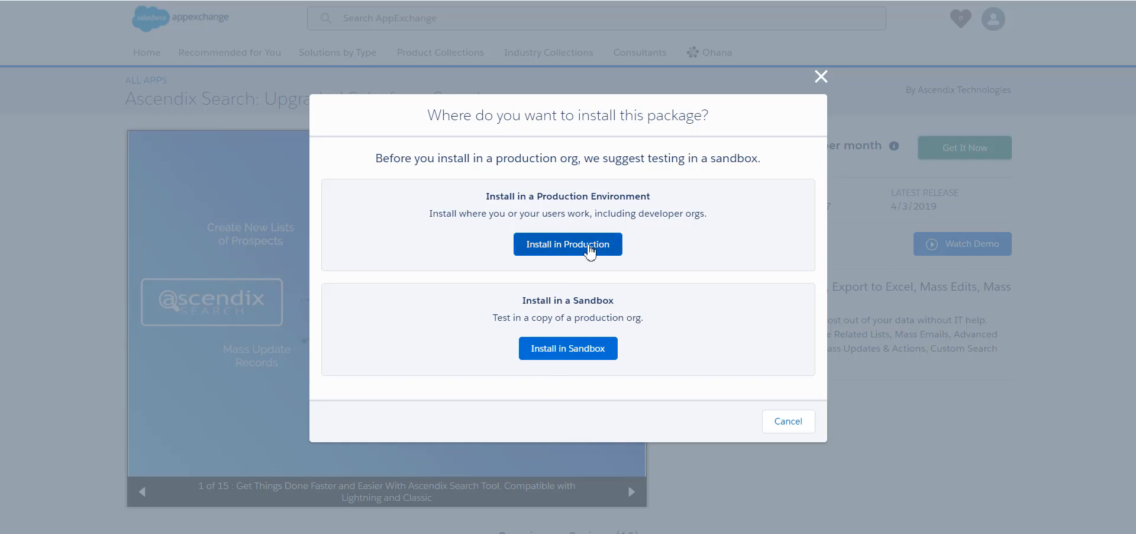
click(567, 243)
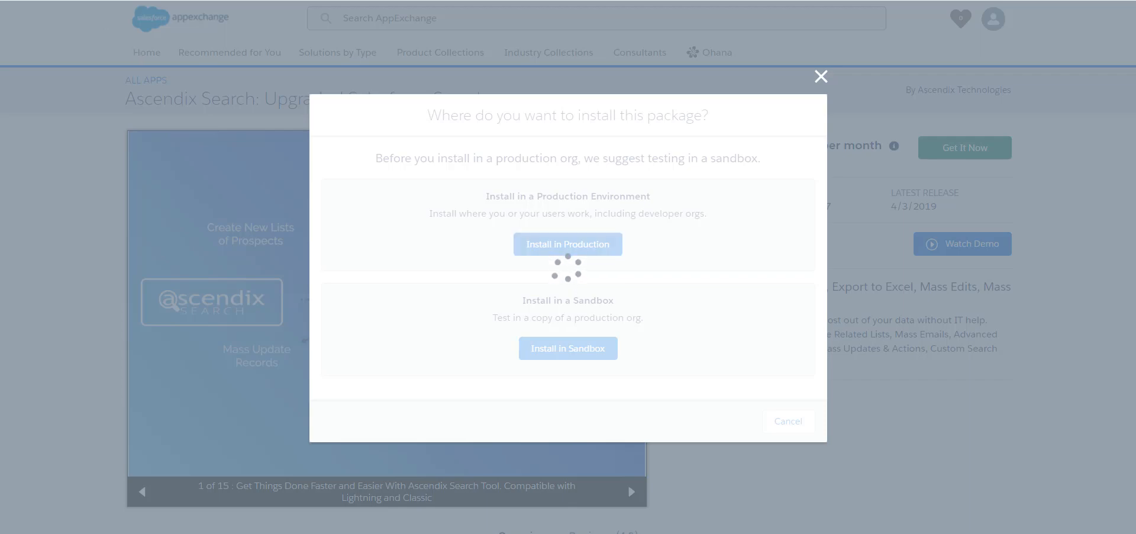
click(568, 244)
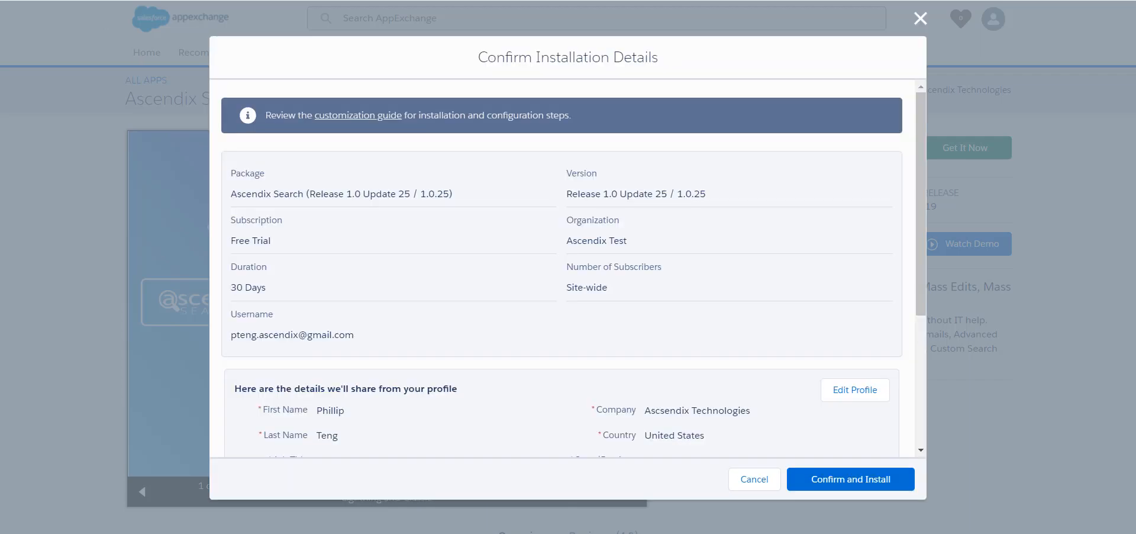
mouse_move(810, 93)
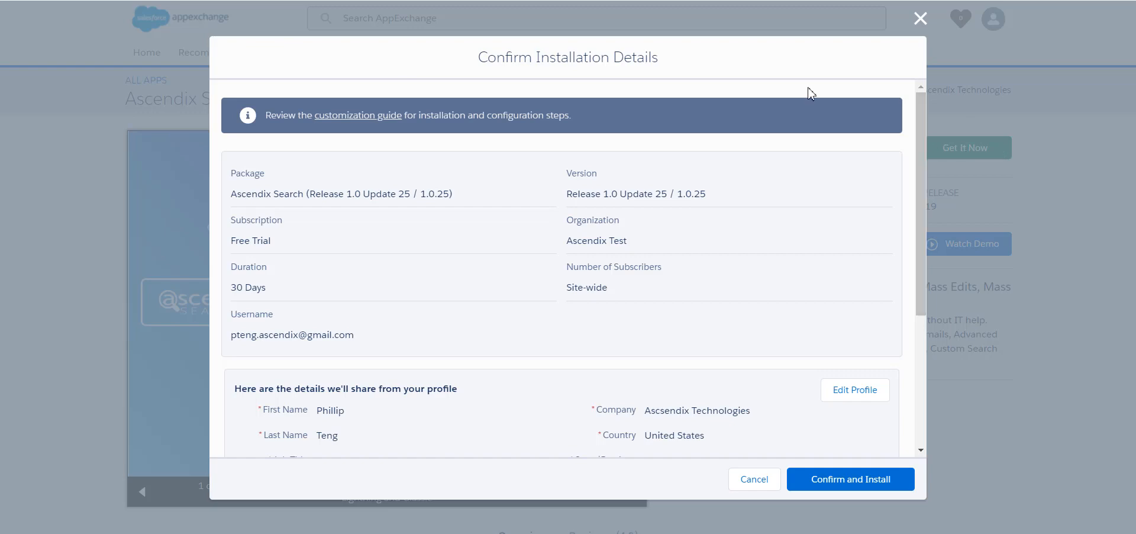
mouse_move(919, 117)
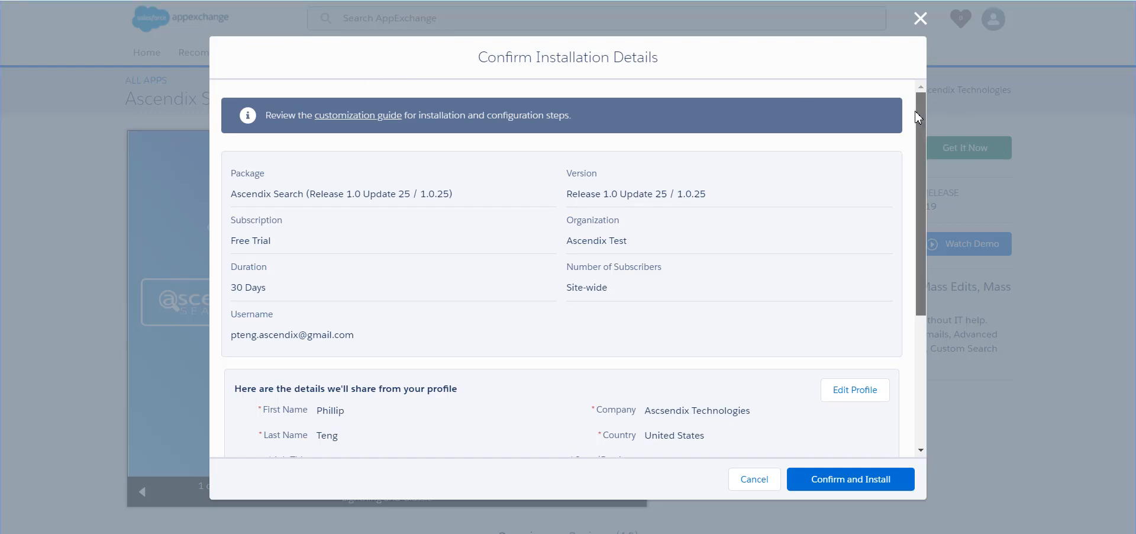
Agree to the terms and conditions and confirm installing the Ascendix Search free trial
scroll(down, 3)
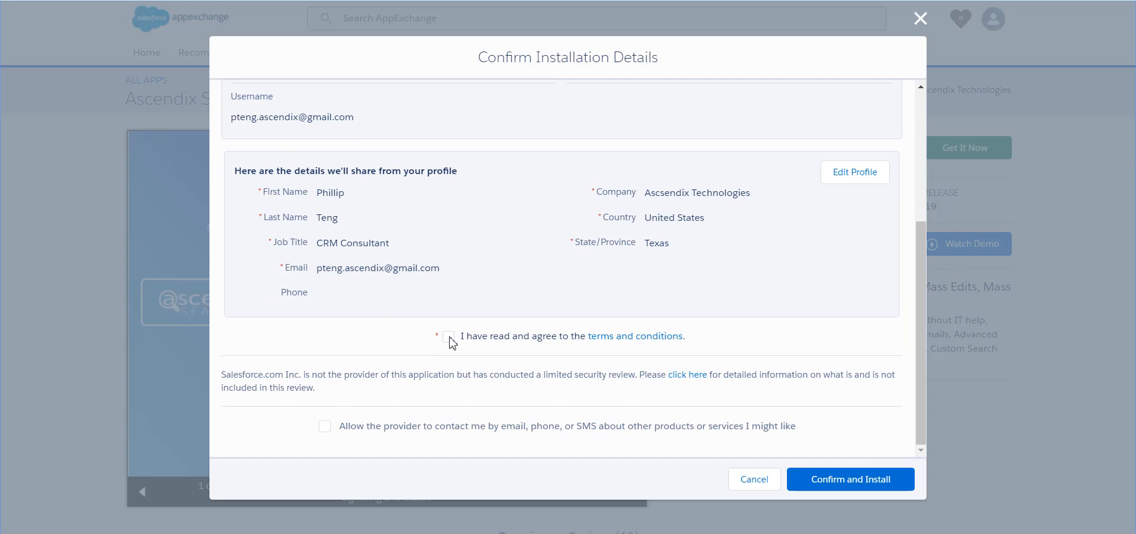
click(448, 336)
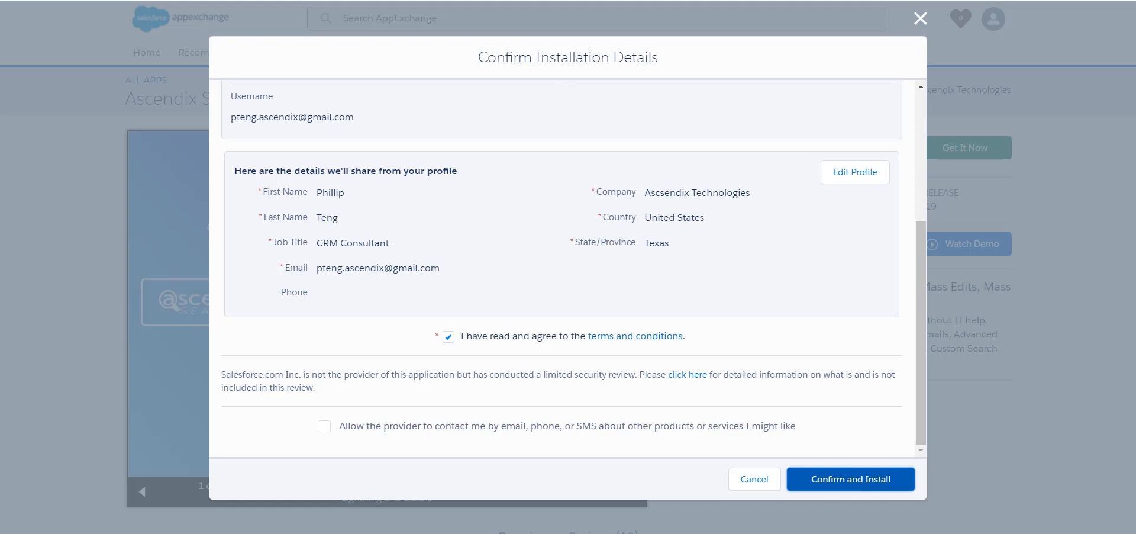
mouse_move(34, 30)
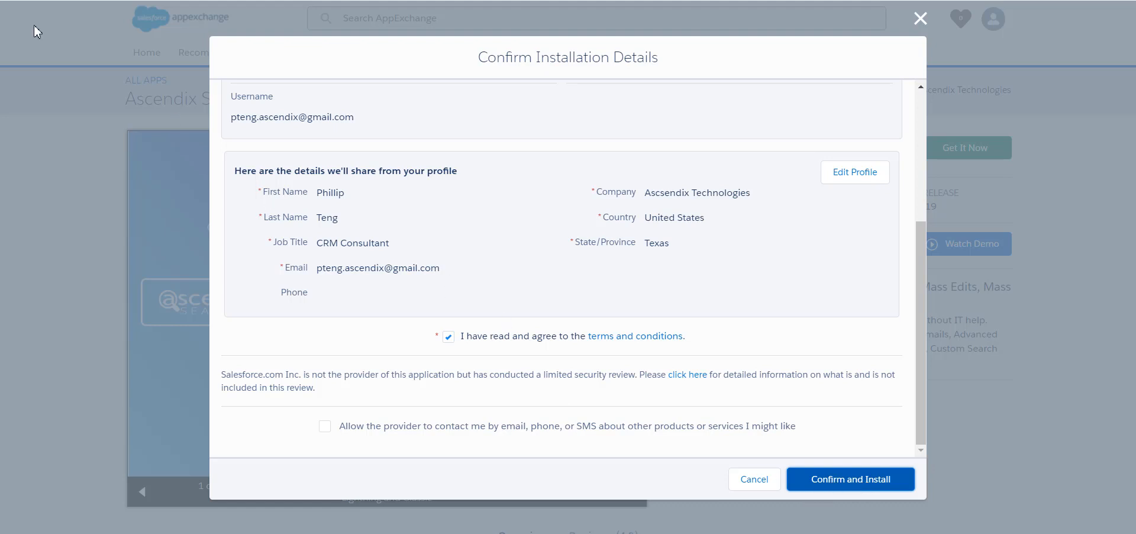
click(849, 478)
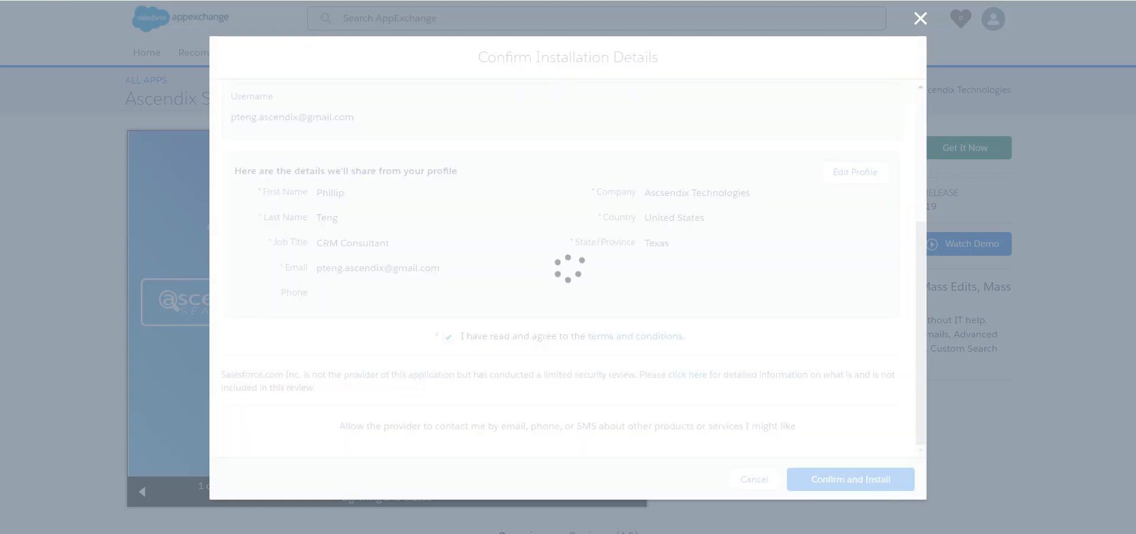
click(850, 478)
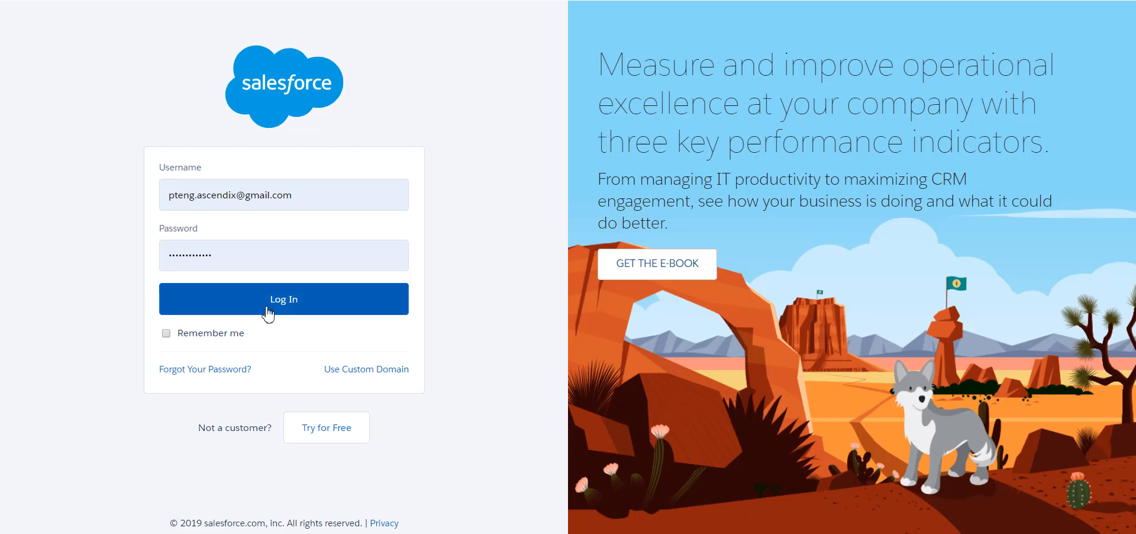
Log in and install Ascendix Search for admins only, finishing once installation completes
click(283, 298)
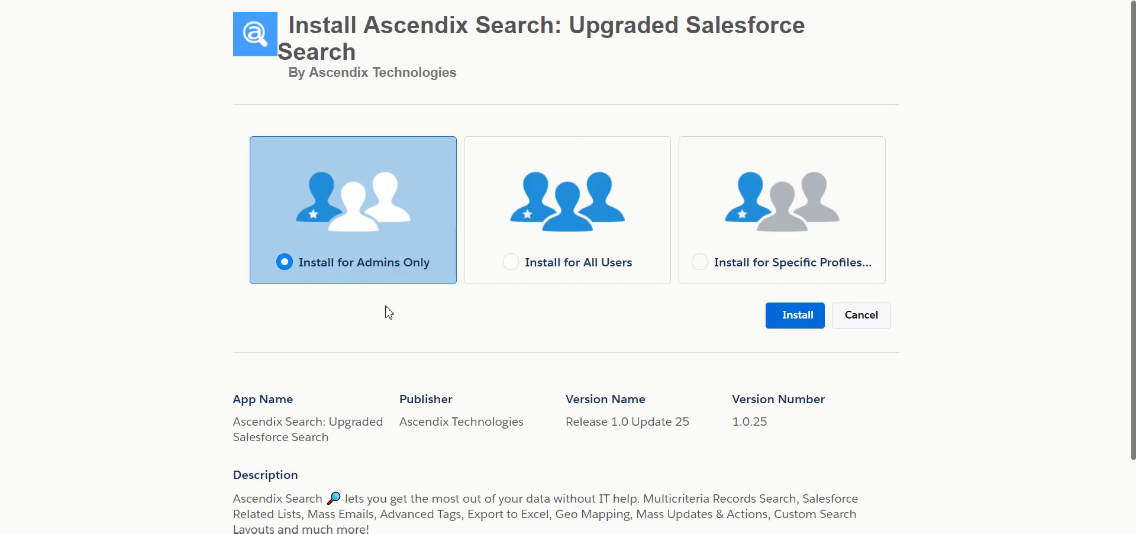
mouse_move(389, 269)
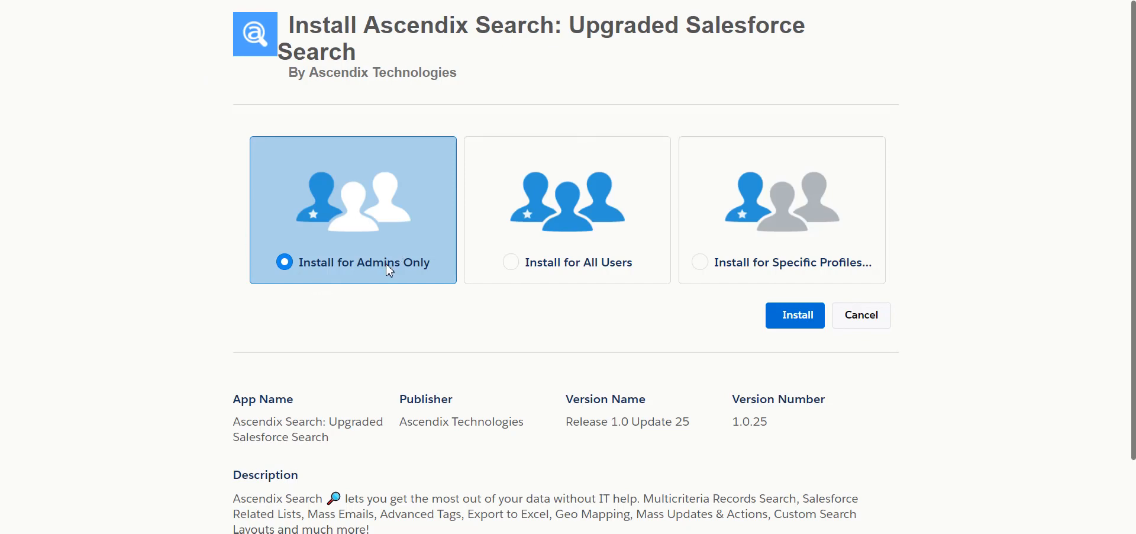
click(794, 315)
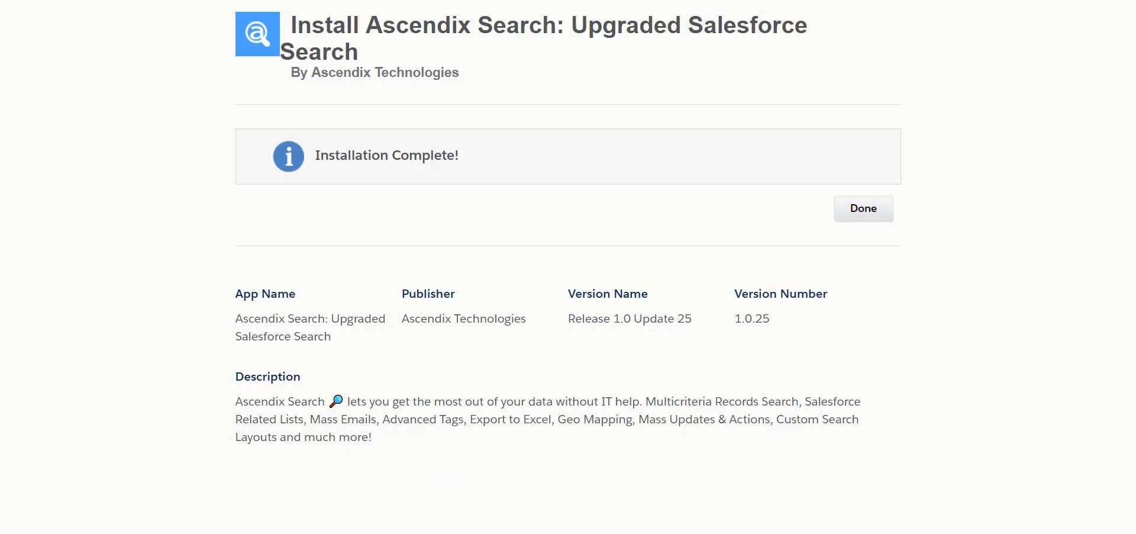
click(862, 208)
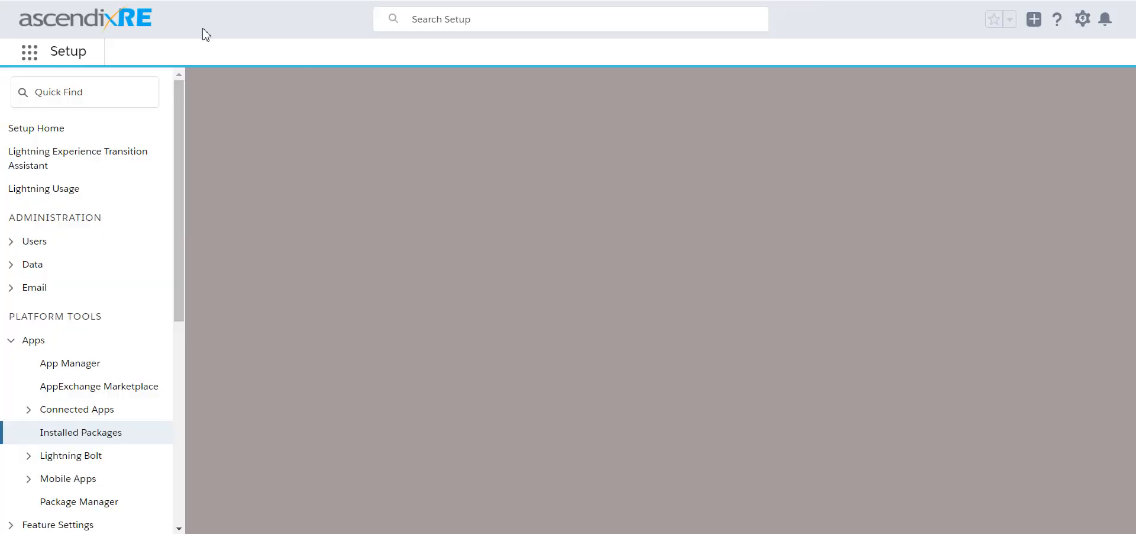
Launch Ascendix Search from the App Launcher
click(81, 432)
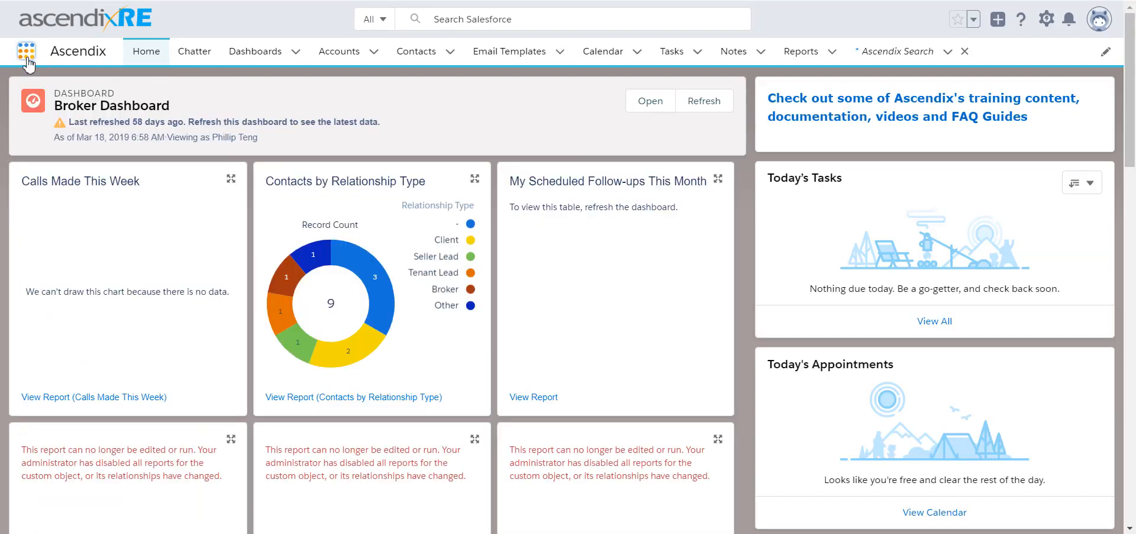
click(27, 51)
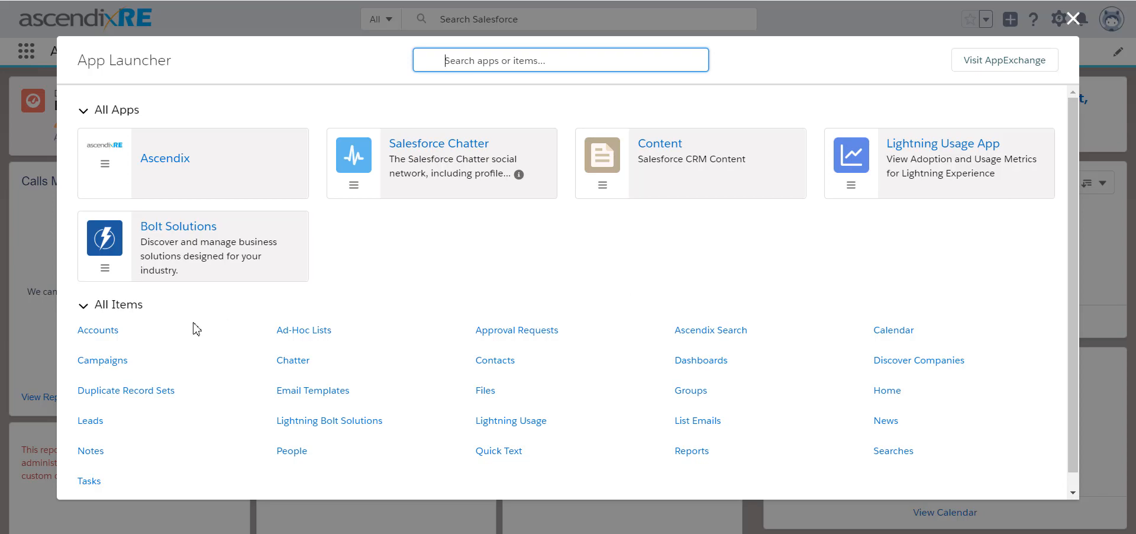
click(702, 329)
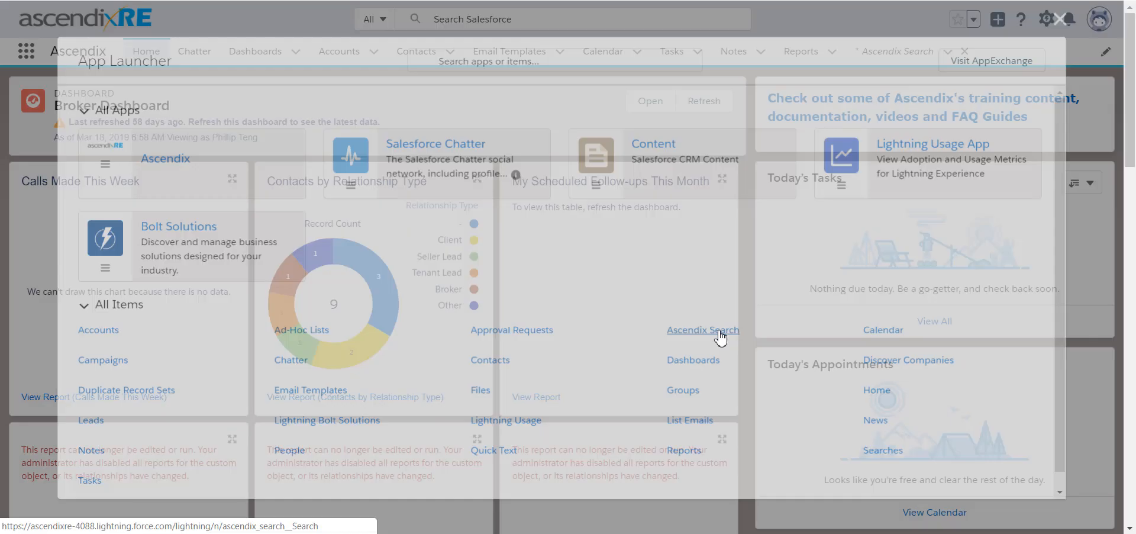
click(702, 329)
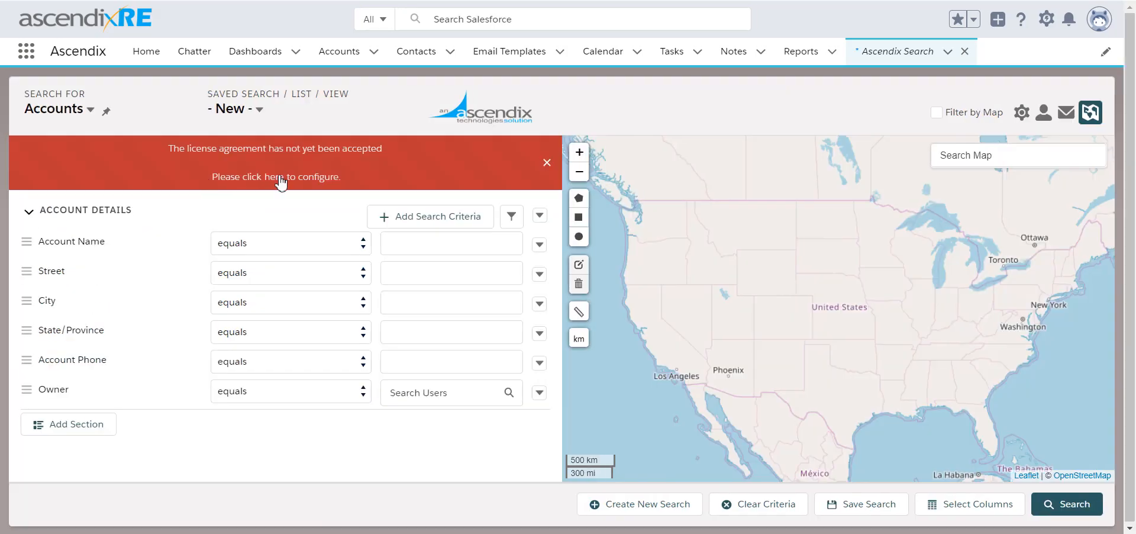
Accept the Ascendix Search license agreement via the red banner link and save the setup
click(274, 176)
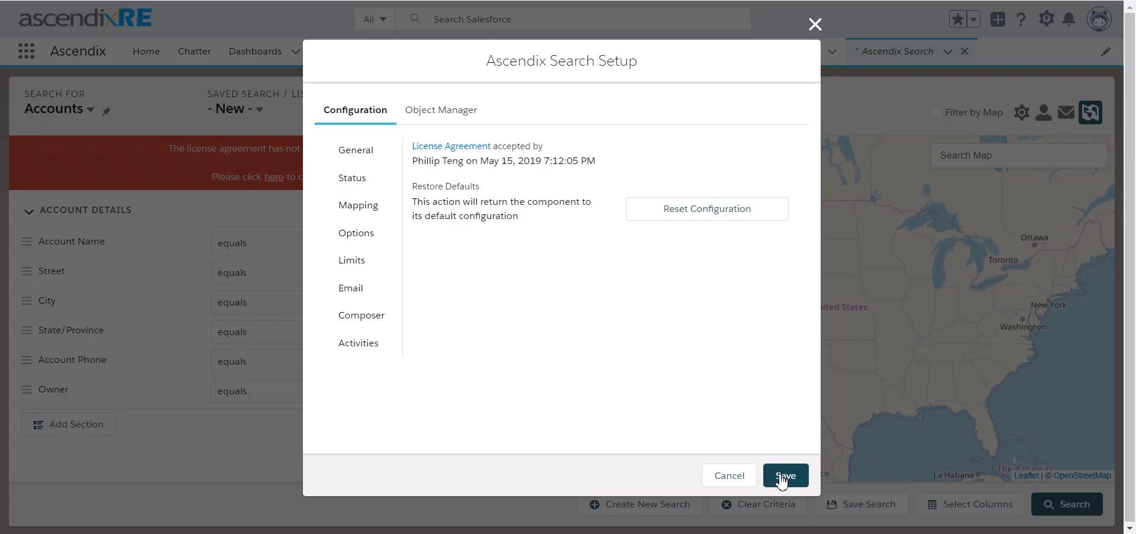
click(785, 474)
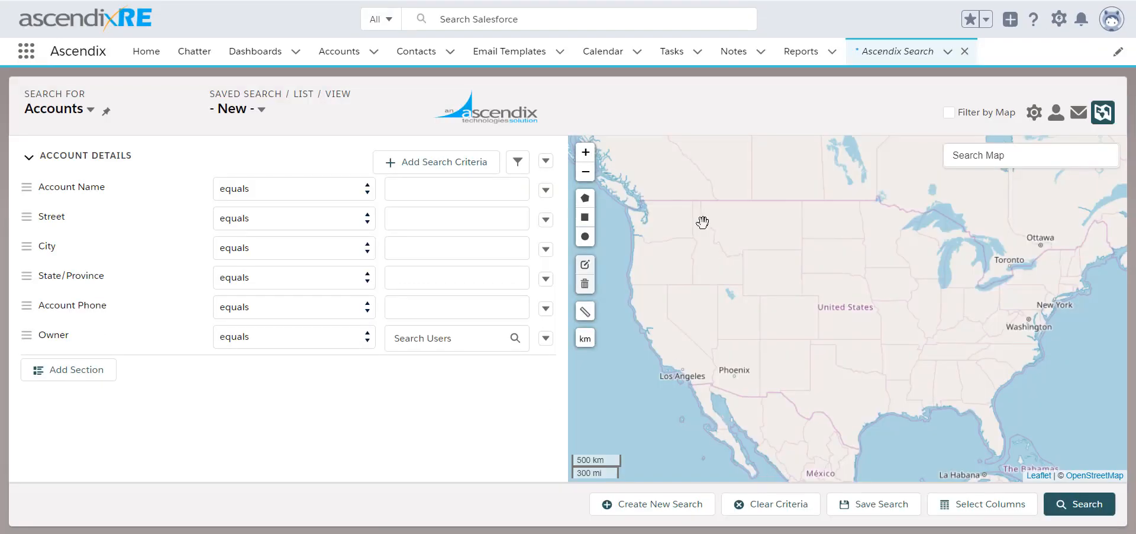
Go to the Object Manager in Ascendix Search Setup and locate the Opportunity object
click(1036, 113)
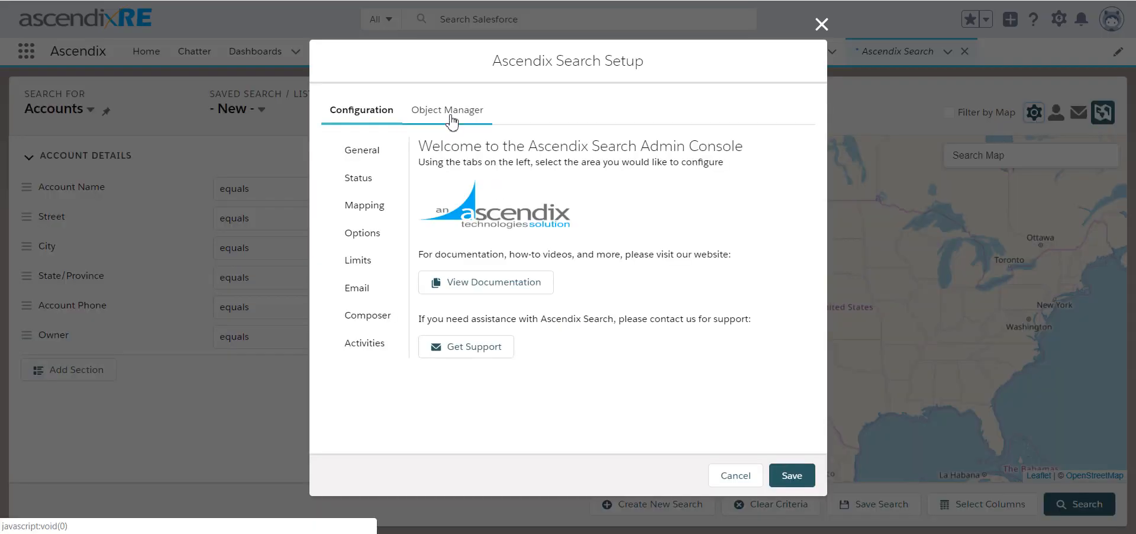
click(447, 110)
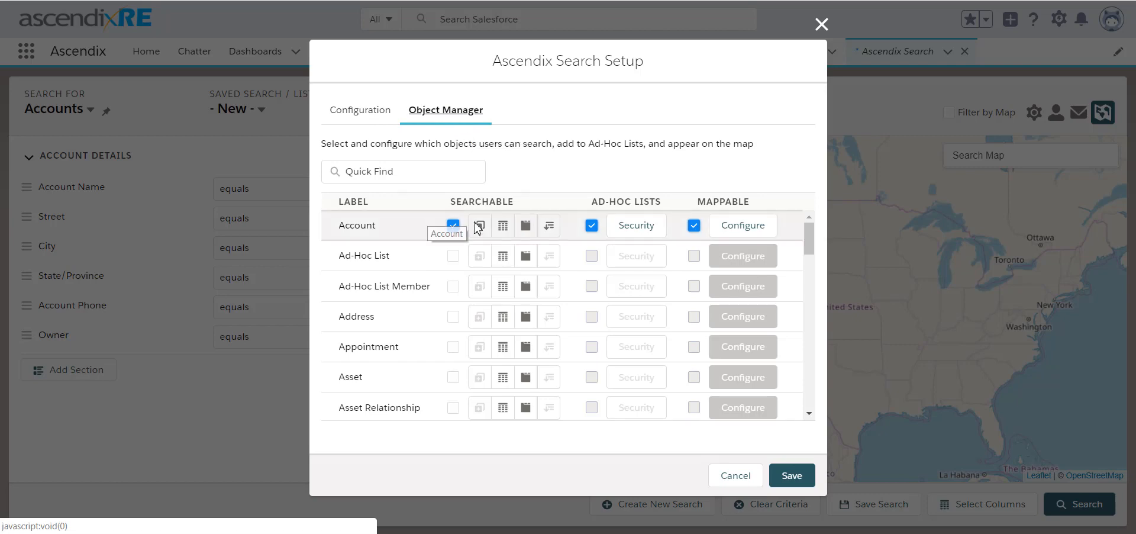
scroll(down, 3)
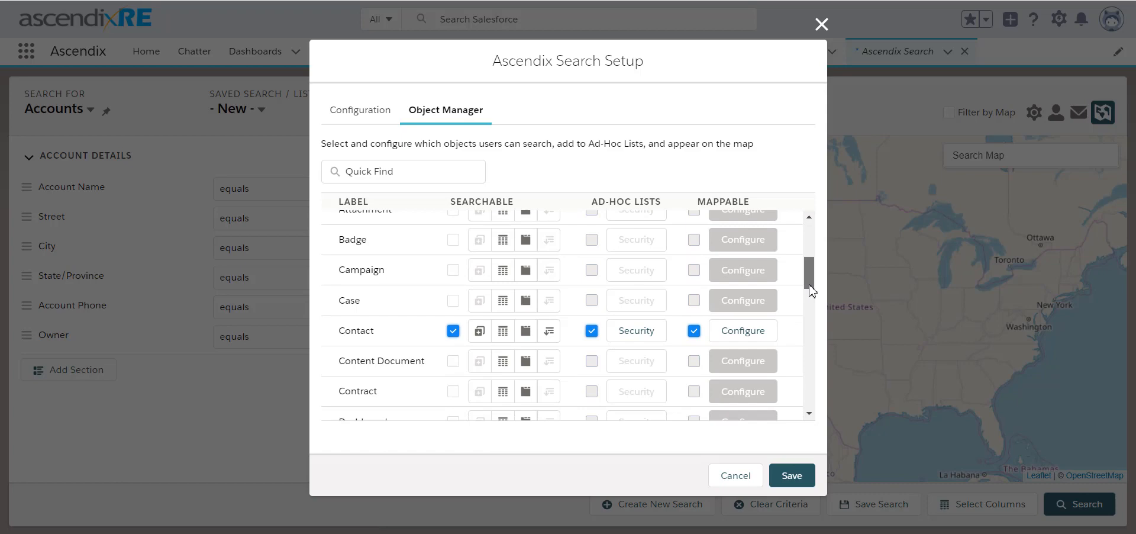
scroll(down, 3)
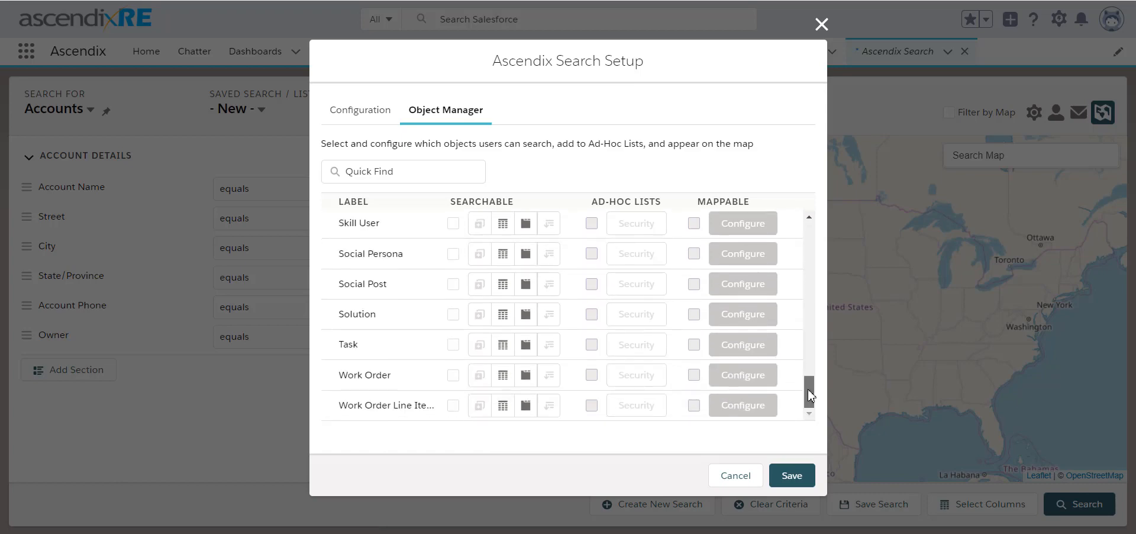
scroll(up, 3)
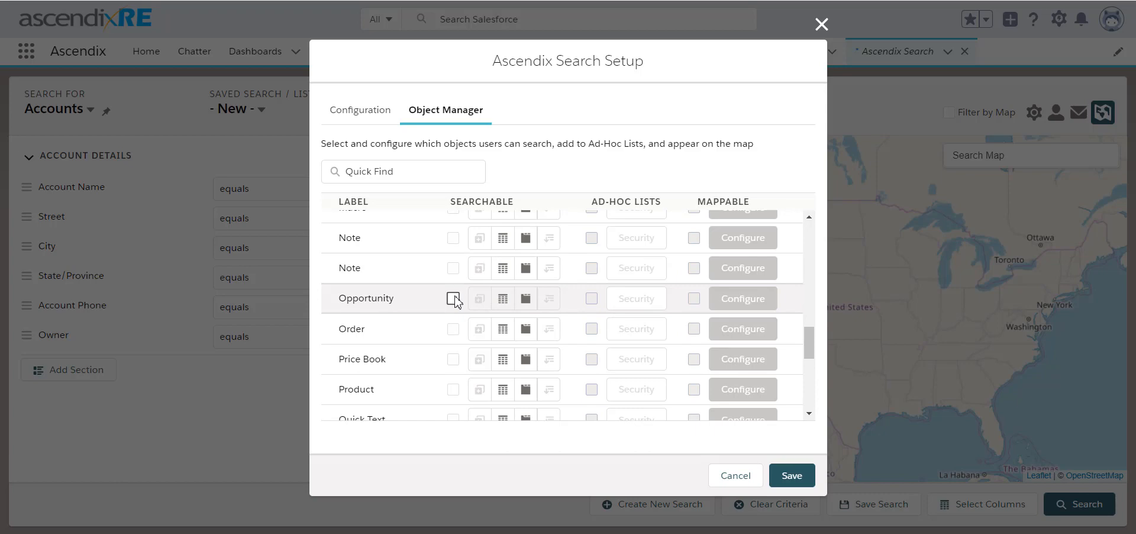
Enable Searchable and Ad-Hoc Lists for the Opportunity object
click(454, 298)
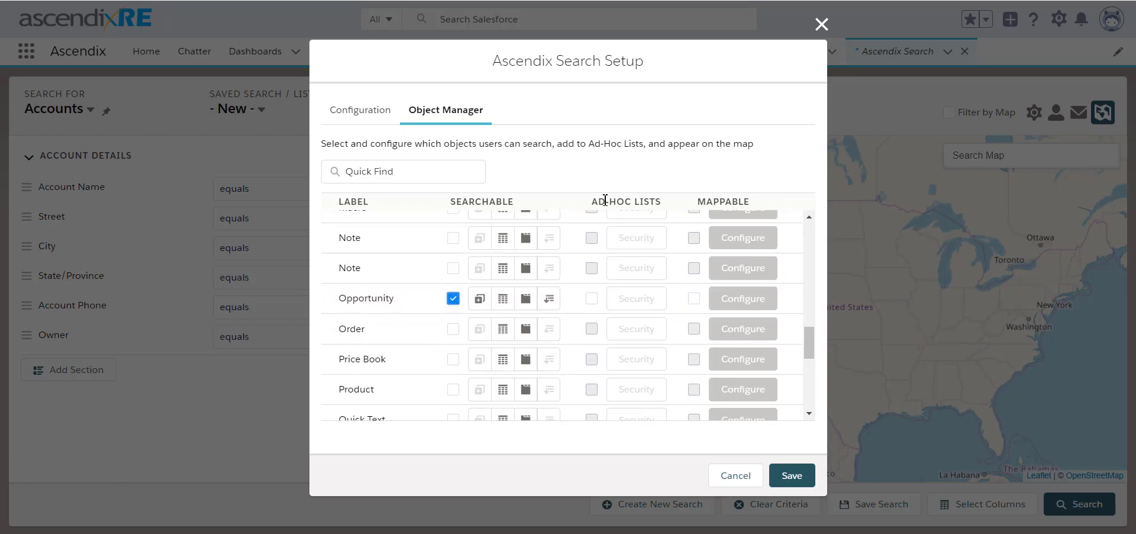
mouse_move(630, 201)
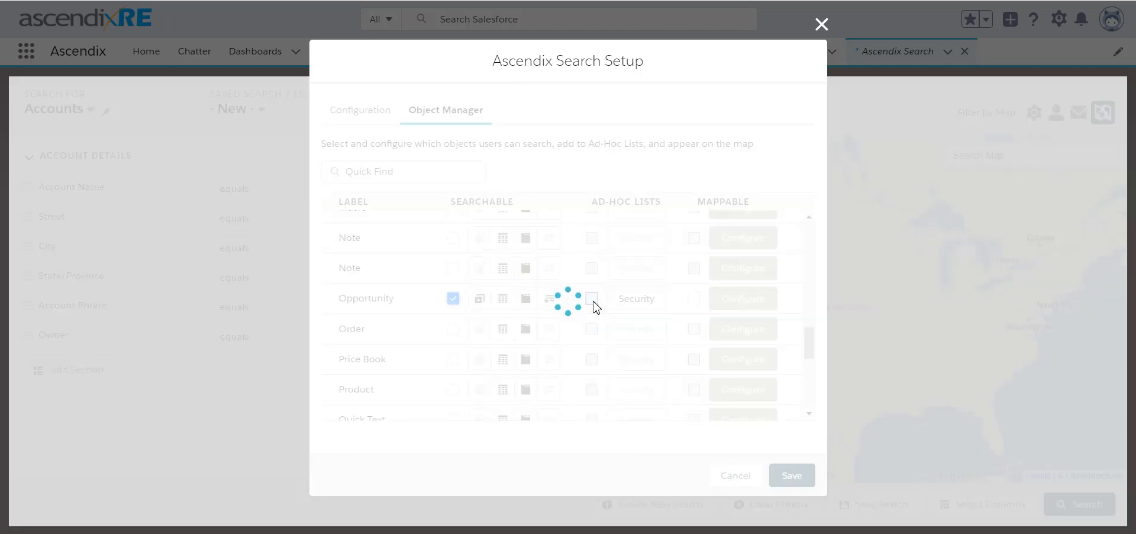
click(592, 299)
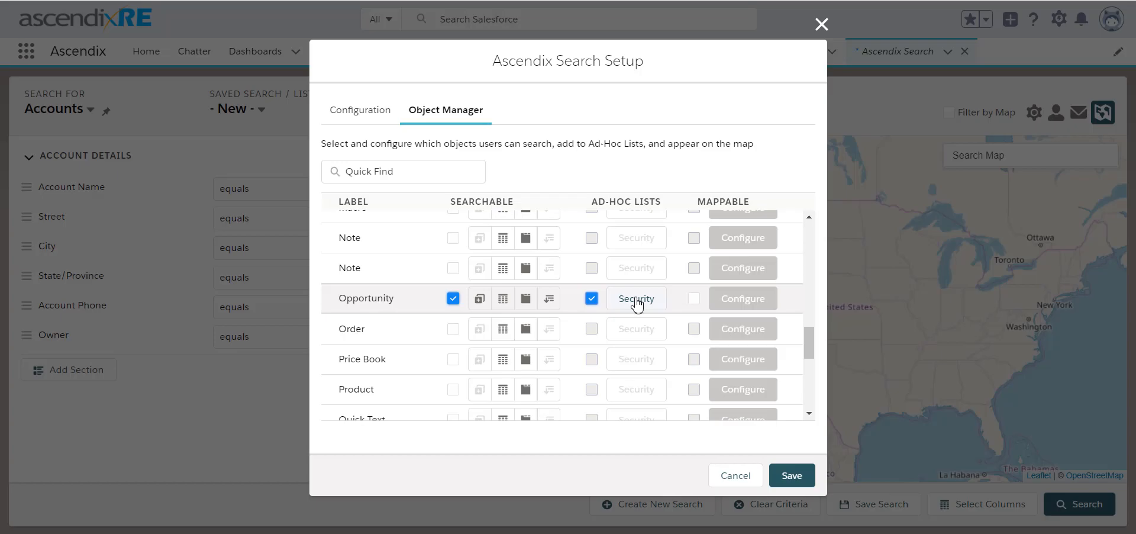
Grant AscendixRE Administrator edit access in Opportunity ad-hoc list security and save
click(637, 299)
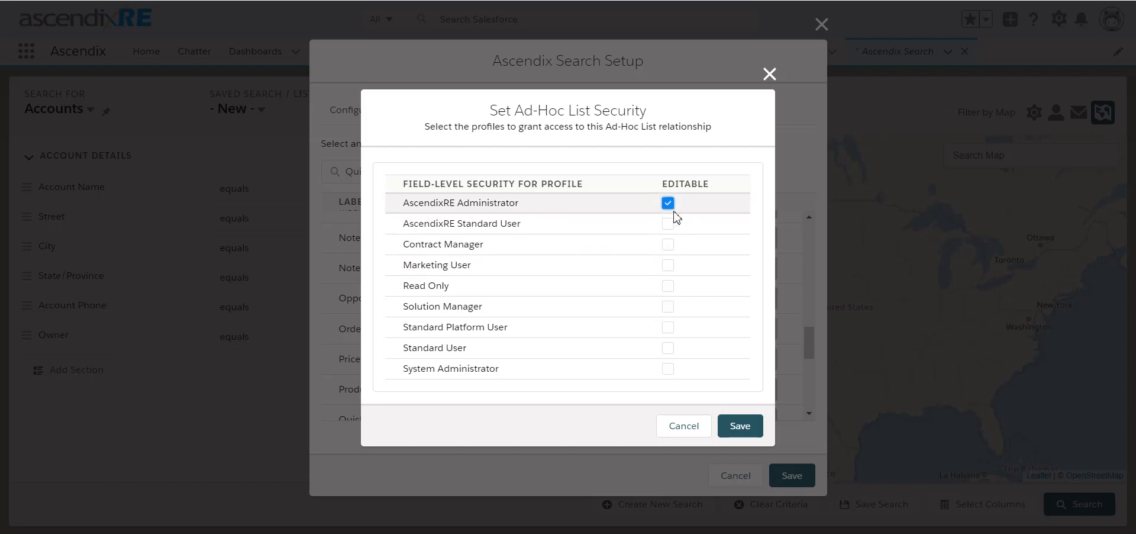
mouse_move(740, 425)
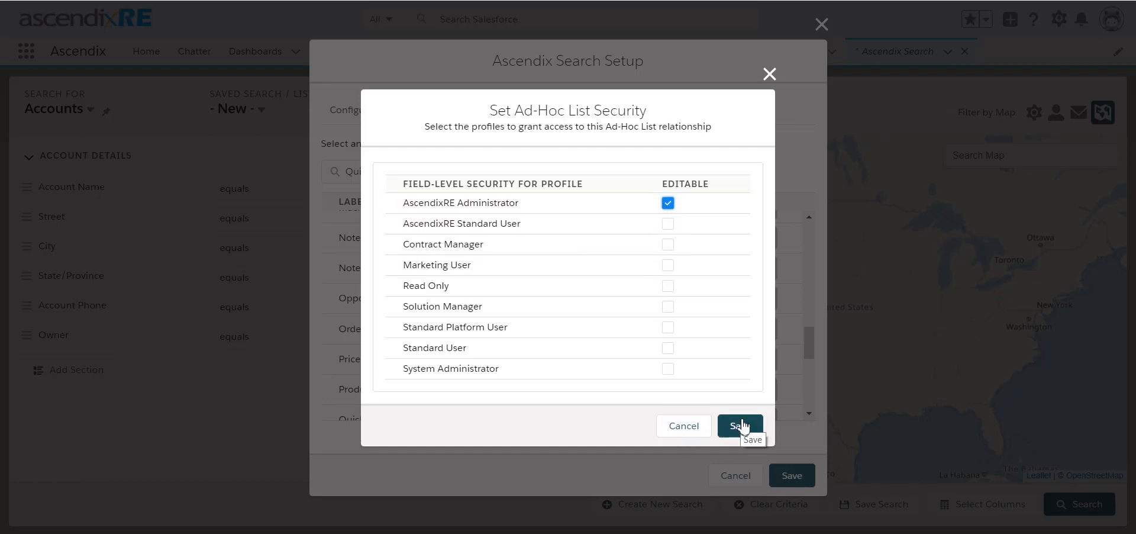
click(739, 425)
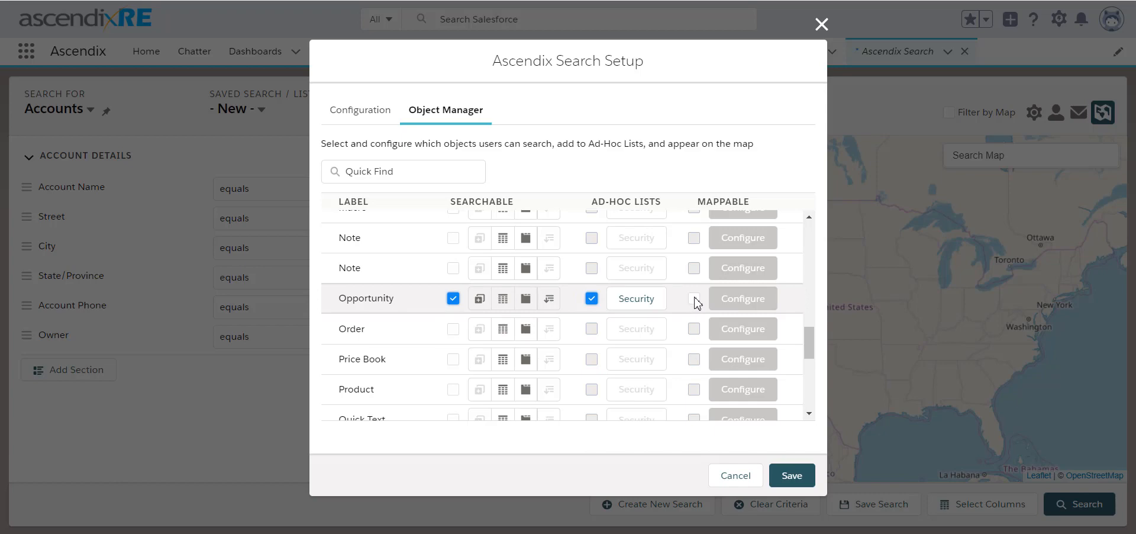
Make Opportunity mappable using Related Object > Account > Address as its geolocation field
click(692, 299)
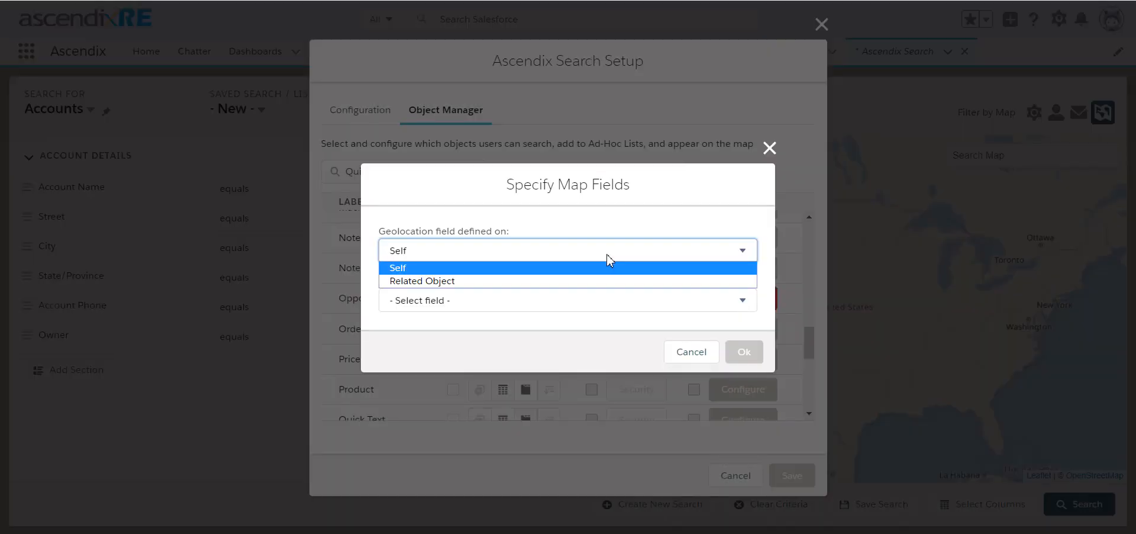
click(398, 268)
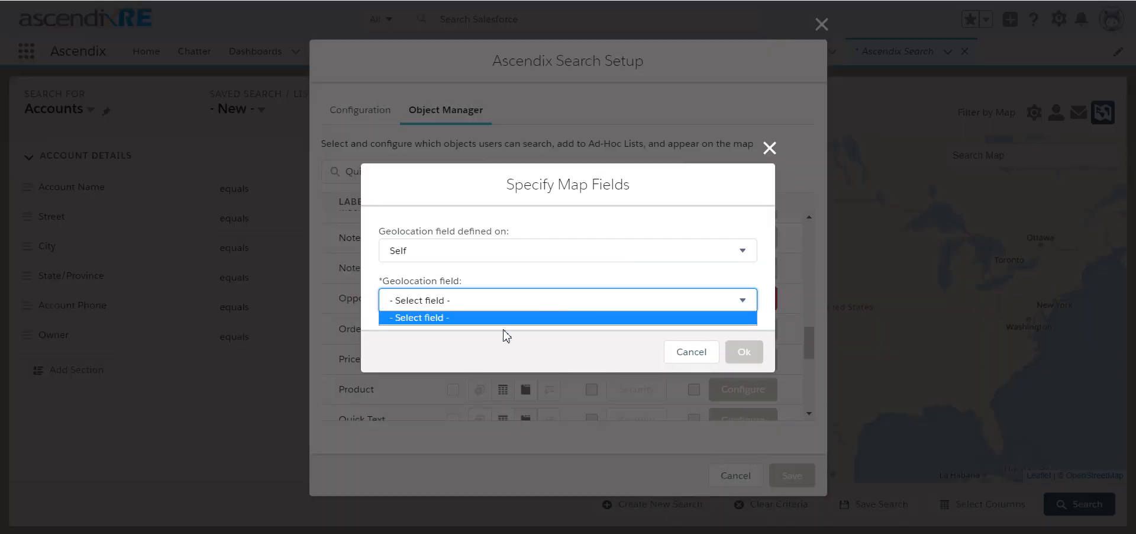
mouse_move(478, 348)
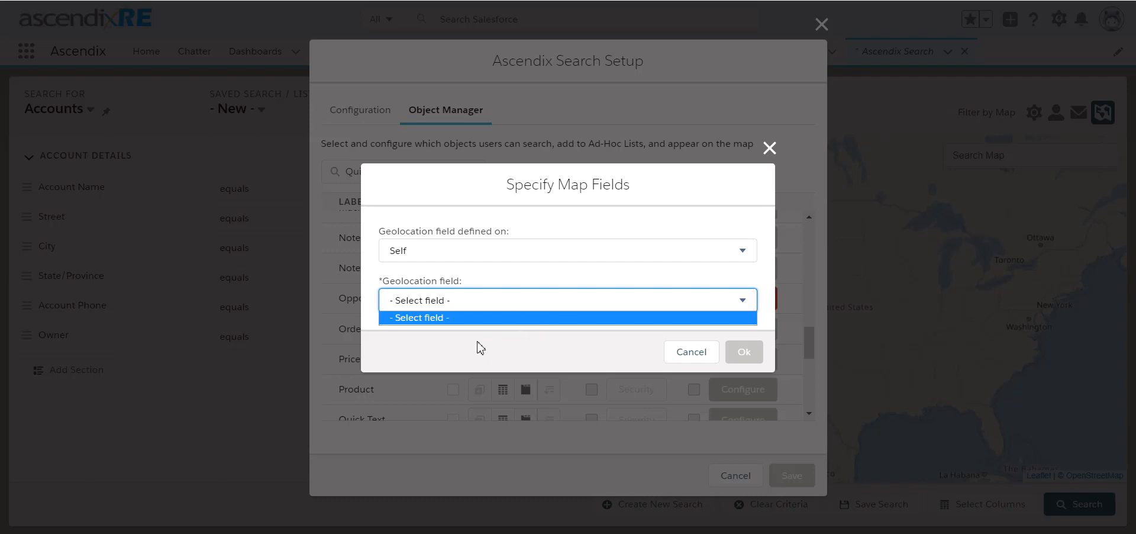
click(567, 250)
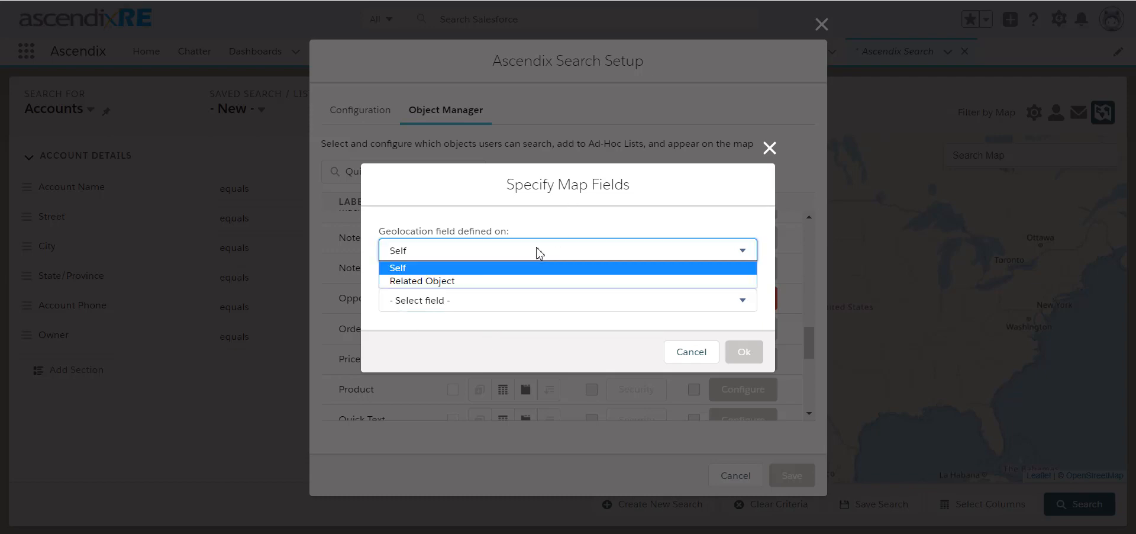
click(421, 281)
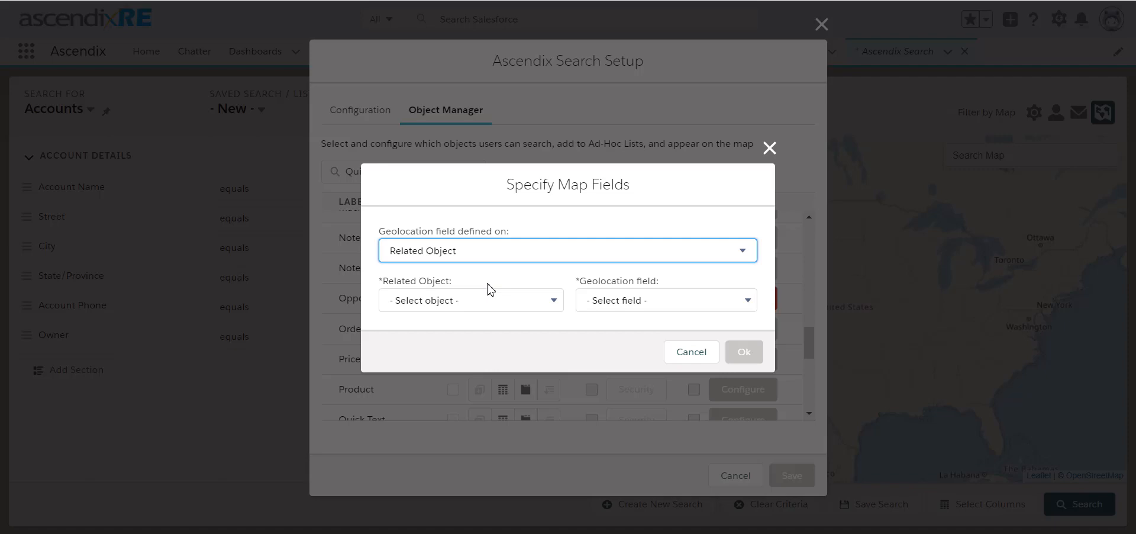
click(469, 299)
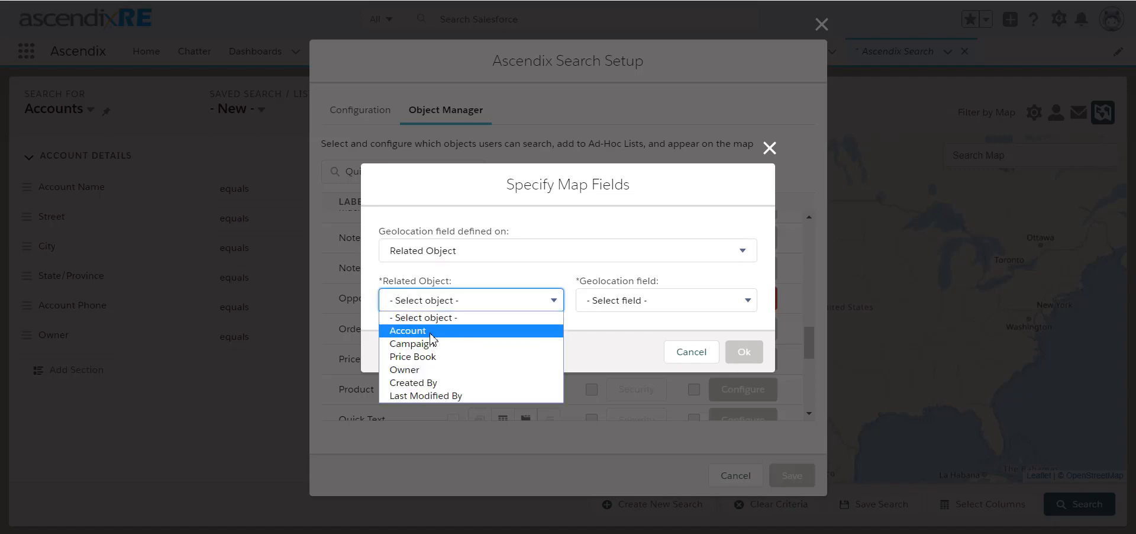
click(407, 330)
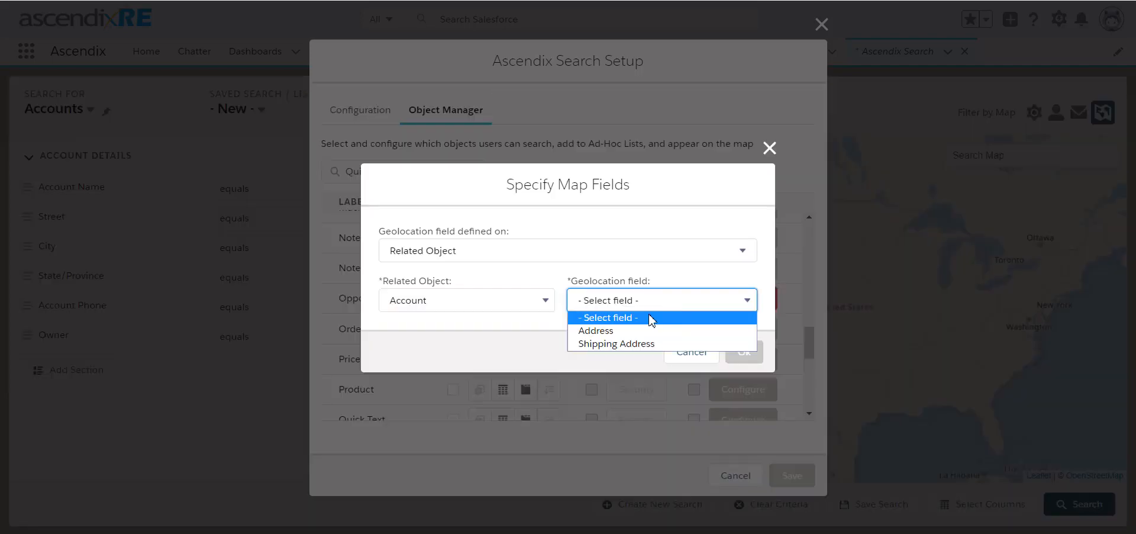
click(596, 331)
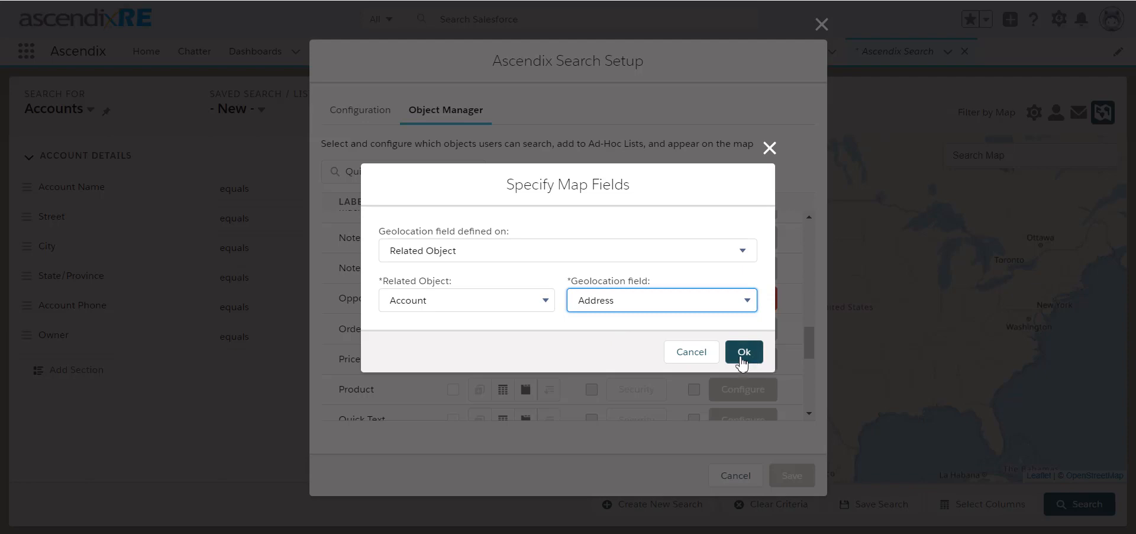
click(743, 351)
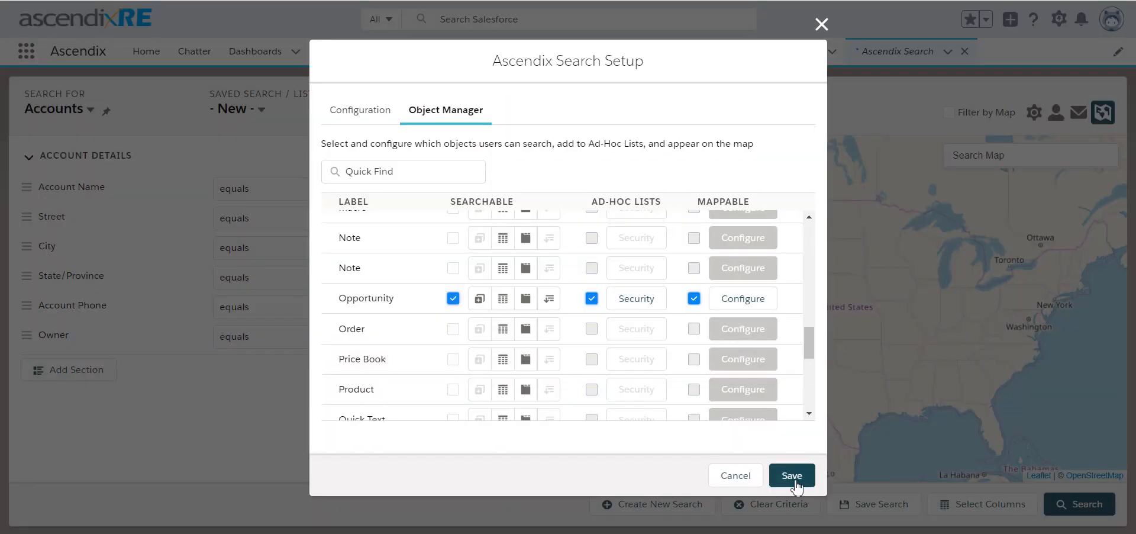
Save the Ascendix Search object setup
click(792, 475)
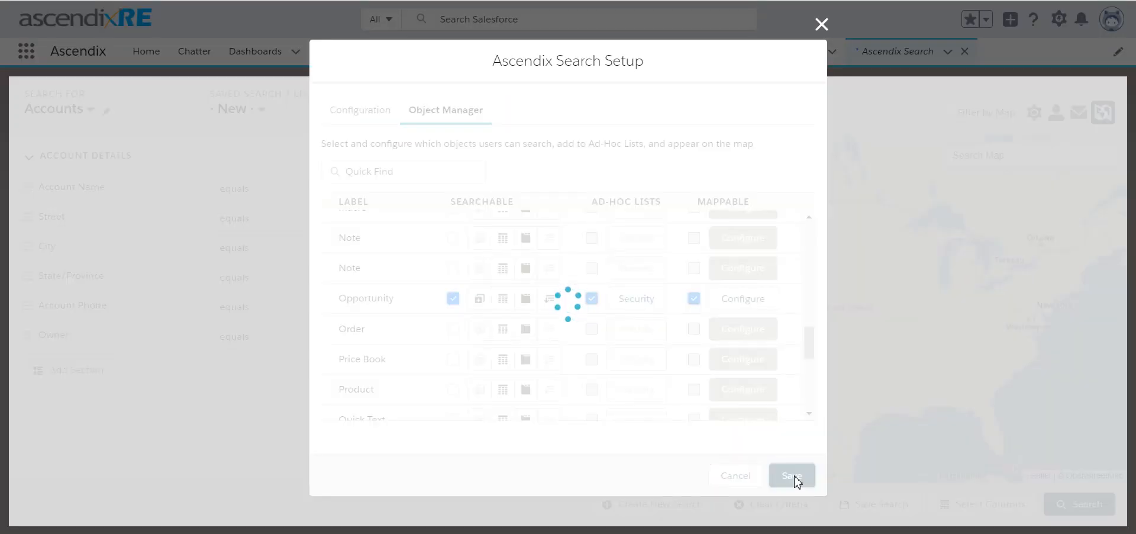
click(791, 475)
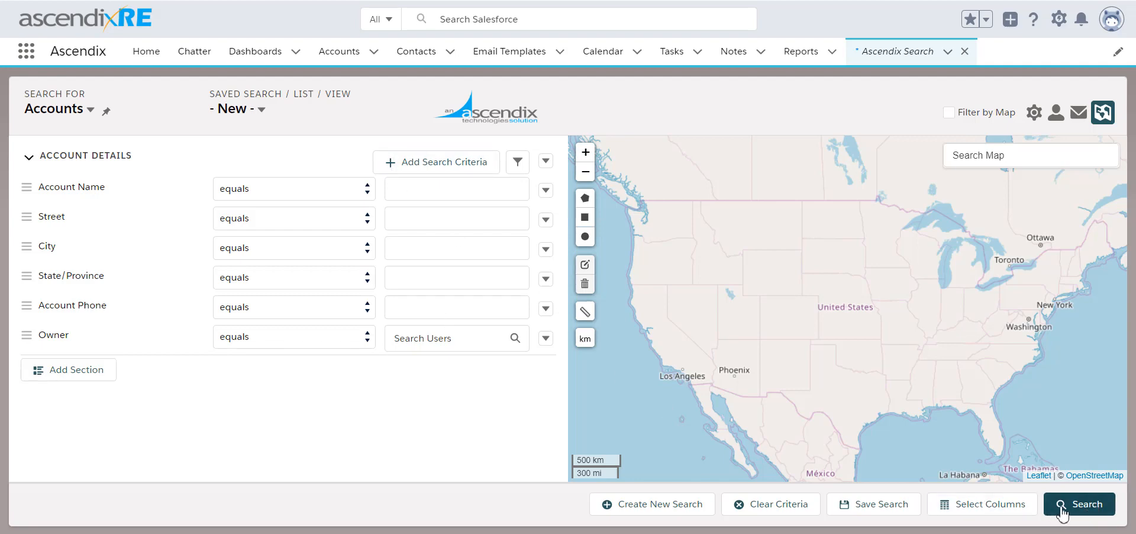
click(1079, 503)
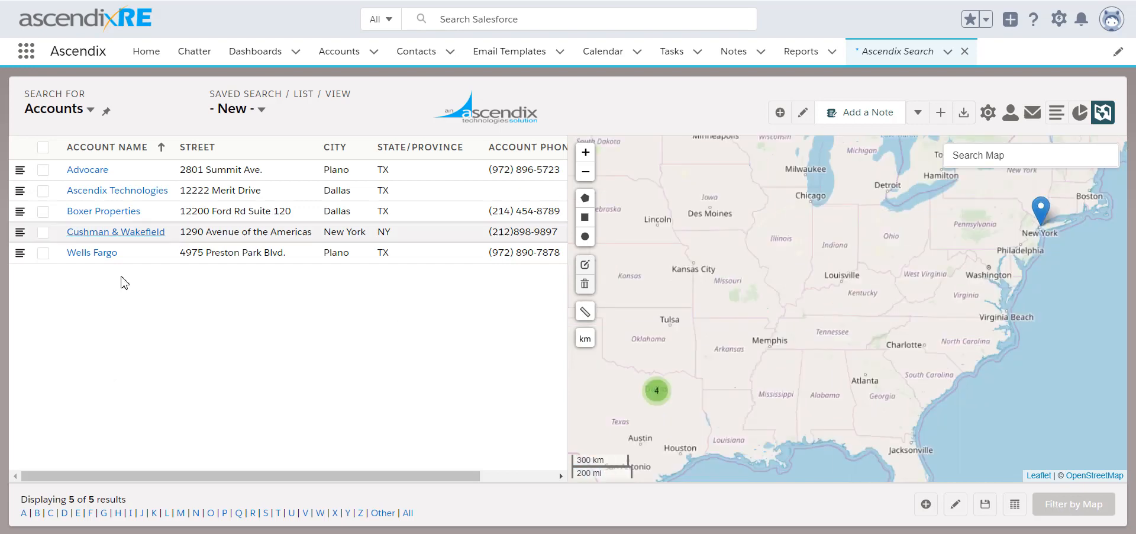
mouse_move(127, 169)
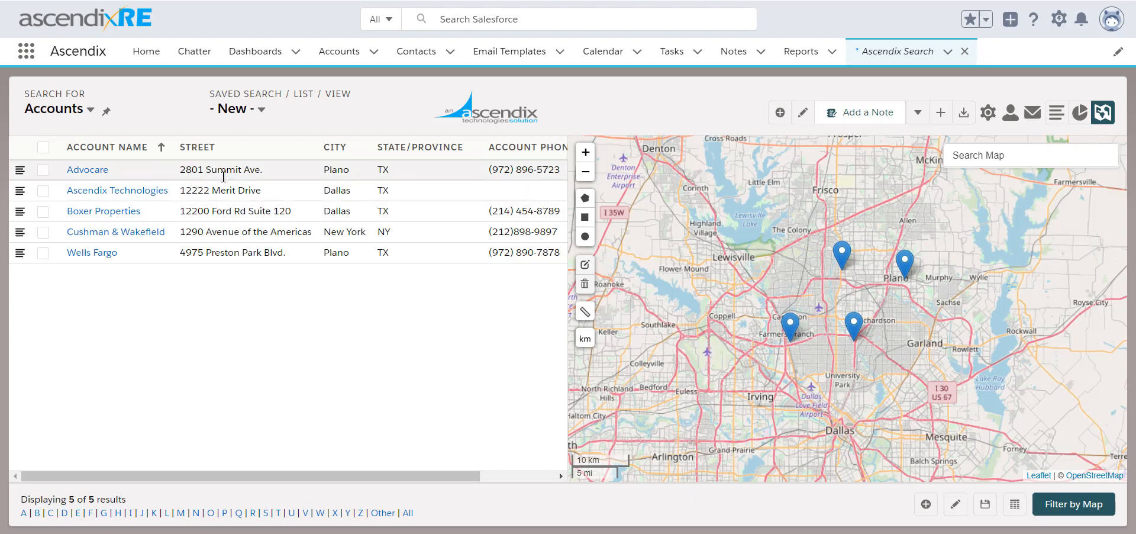
mouse_move(273, 384)
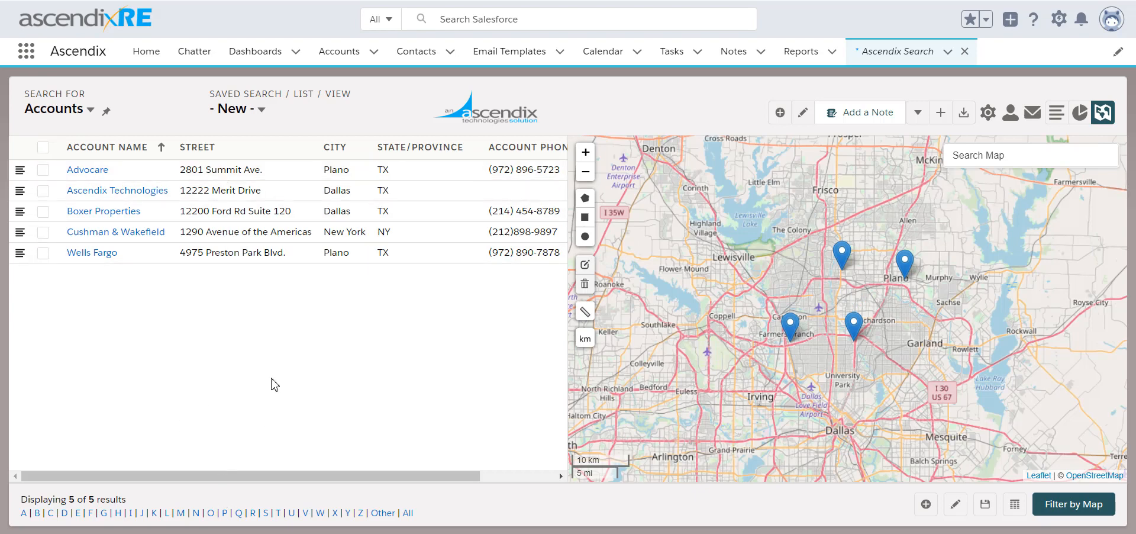
mouse_move(1009, 112)
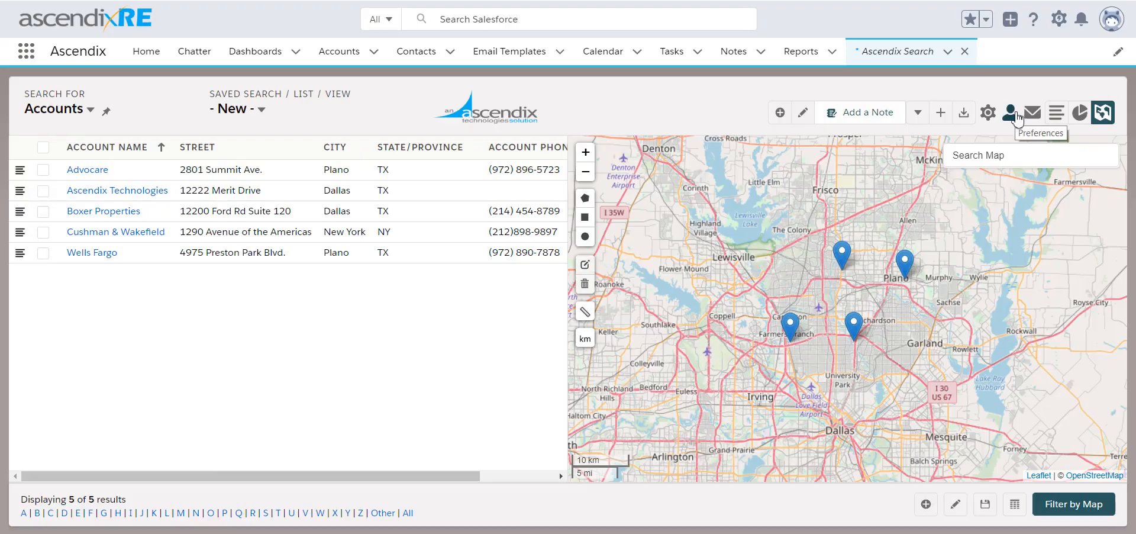
click(1010, 113)
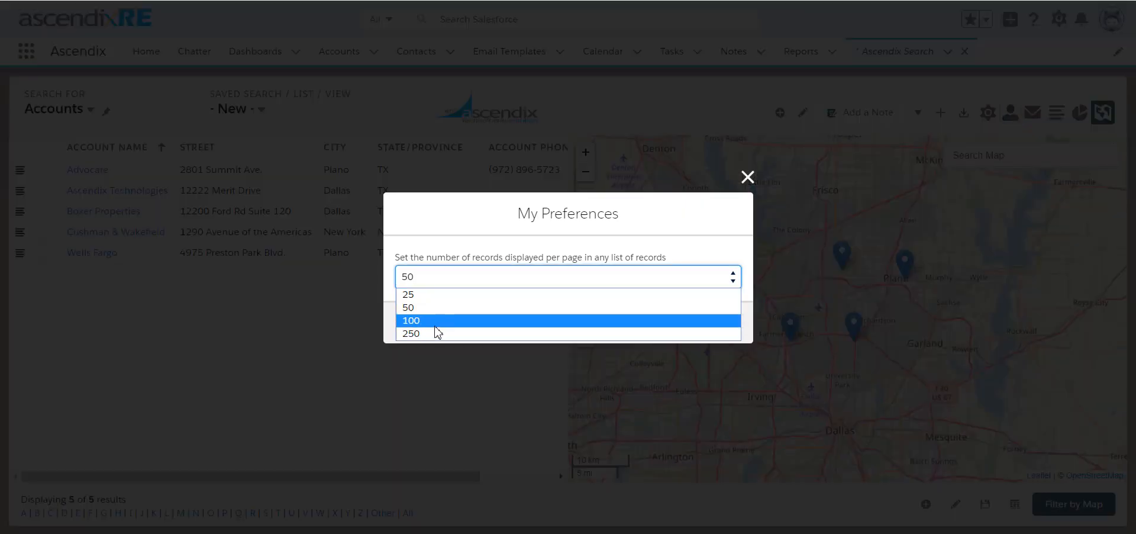
click(410, 333)
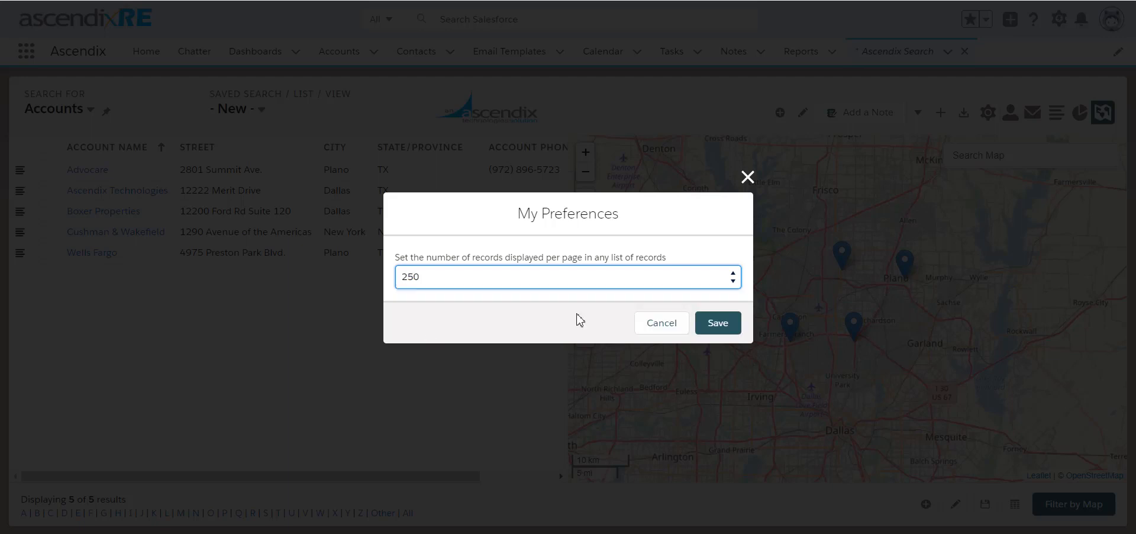
mouse_move(718, 322)
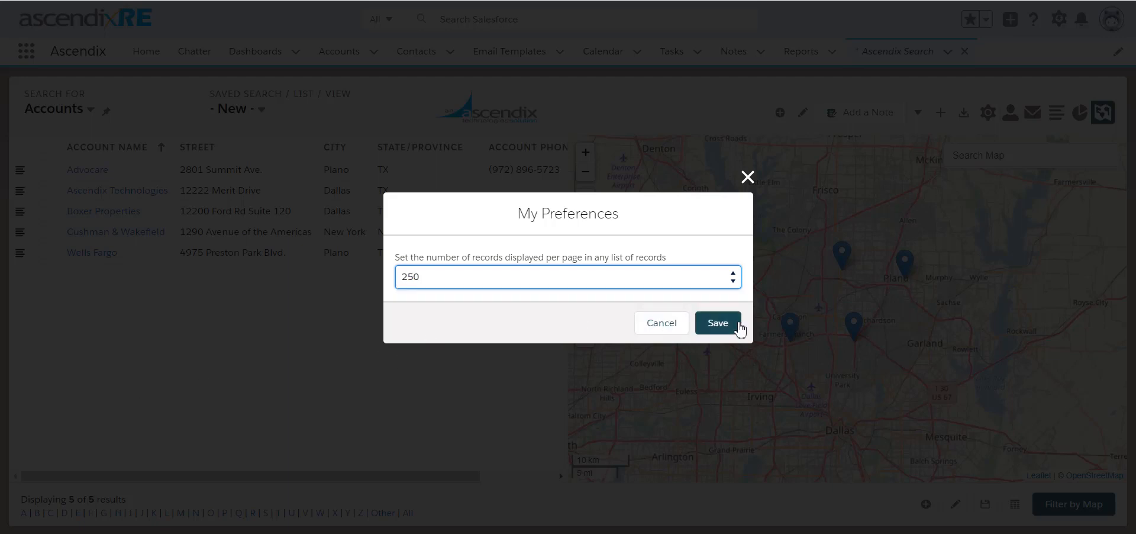
click(717, 322)
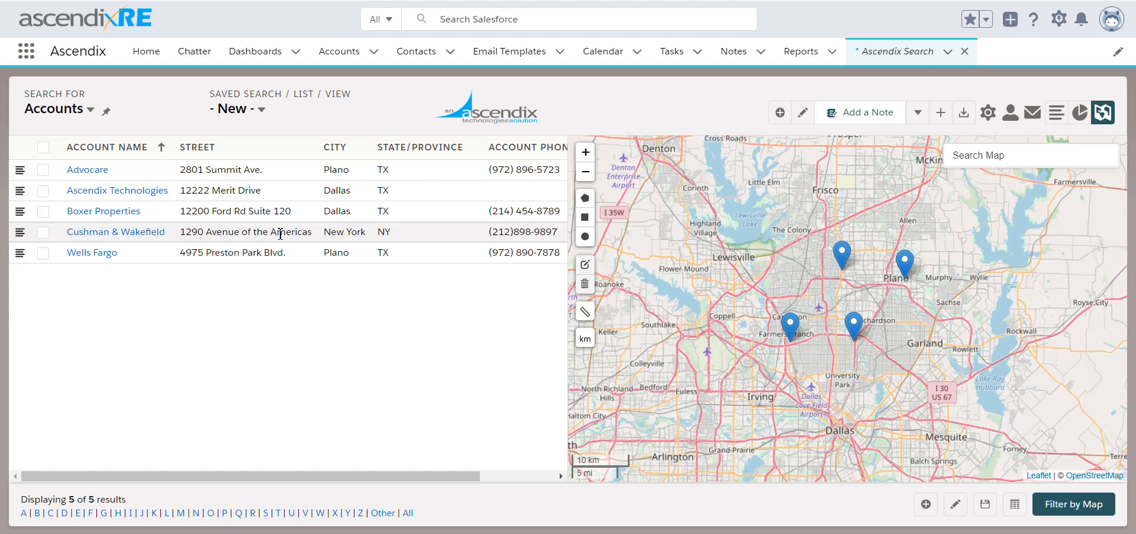
mouse_move(218, 400)
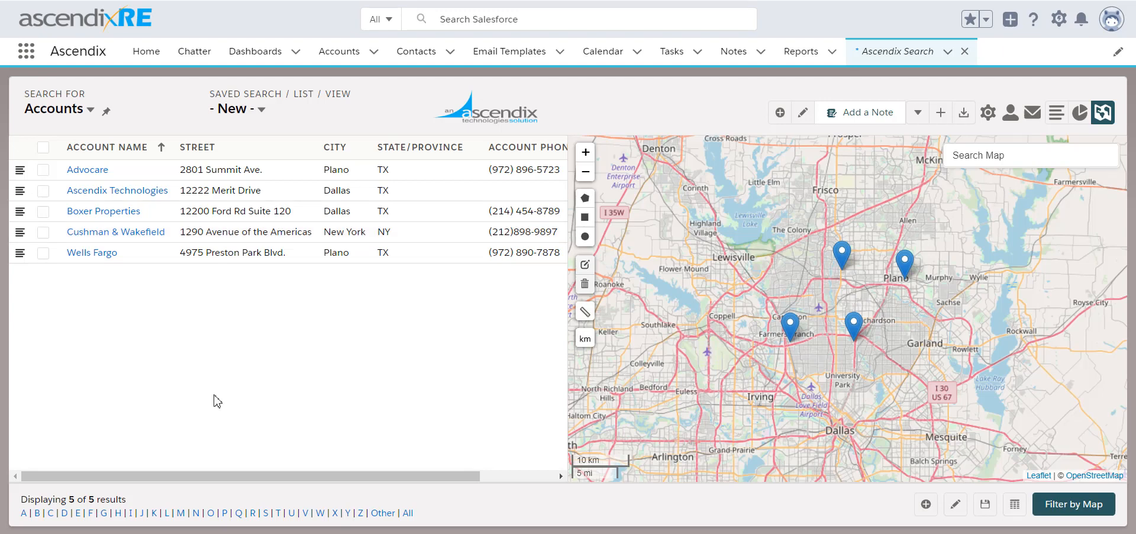
mouse_move(226, 441)
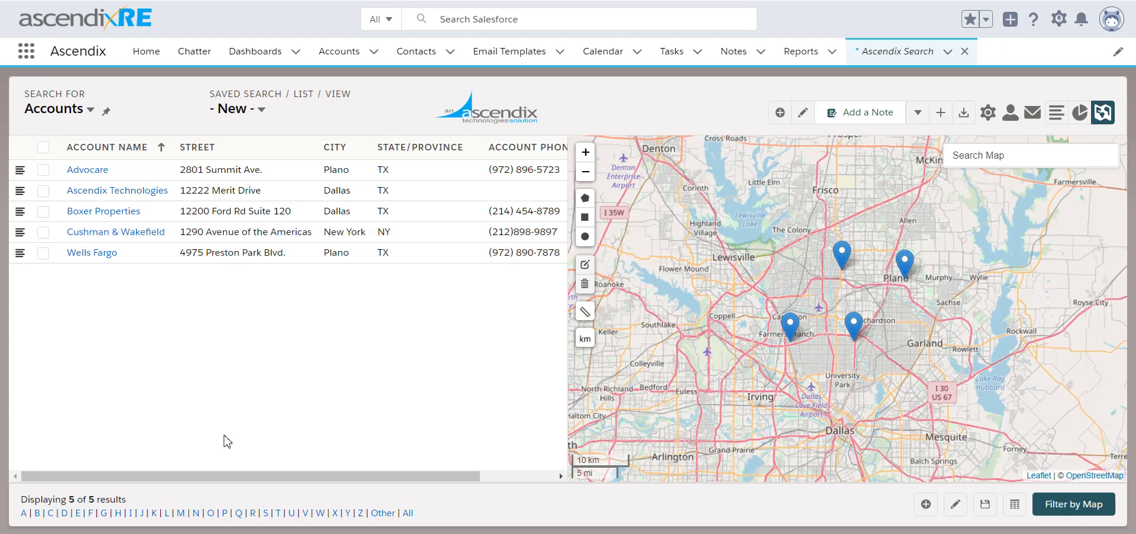
mouse_move(64, 49)
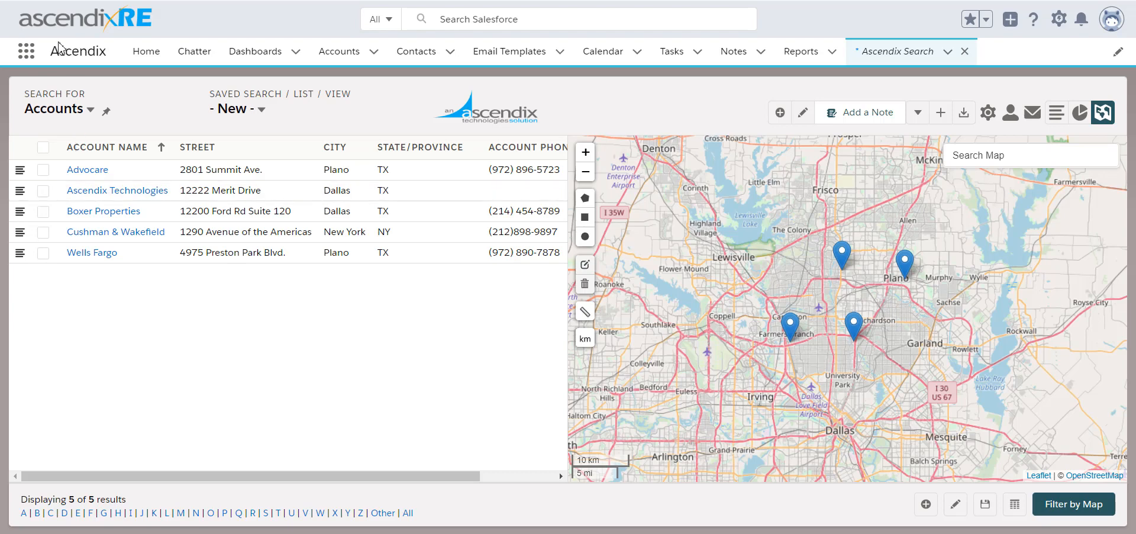
mouse_move(397, 219)
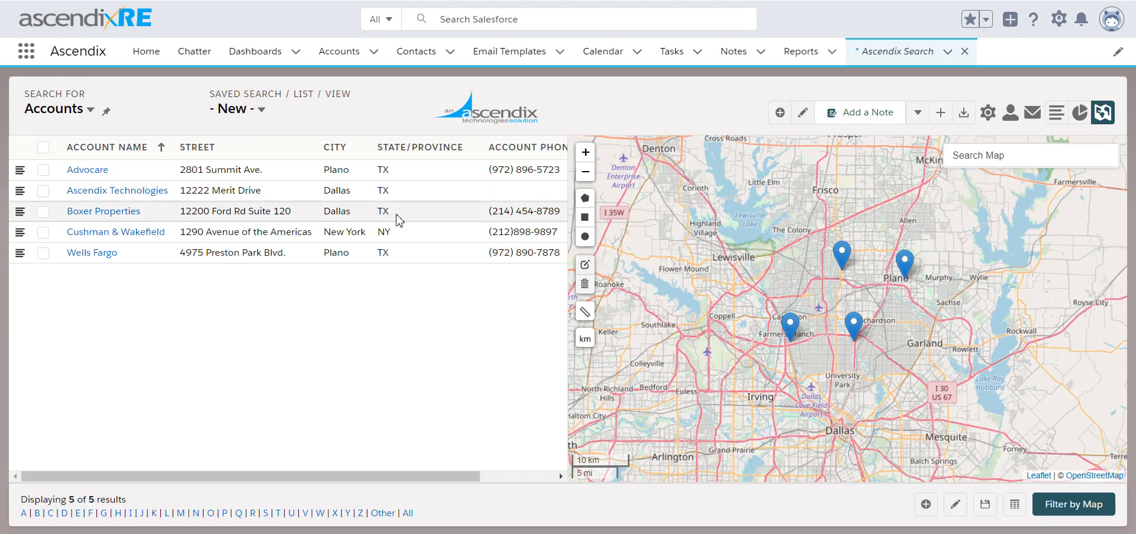
mouse_move(509, 51)
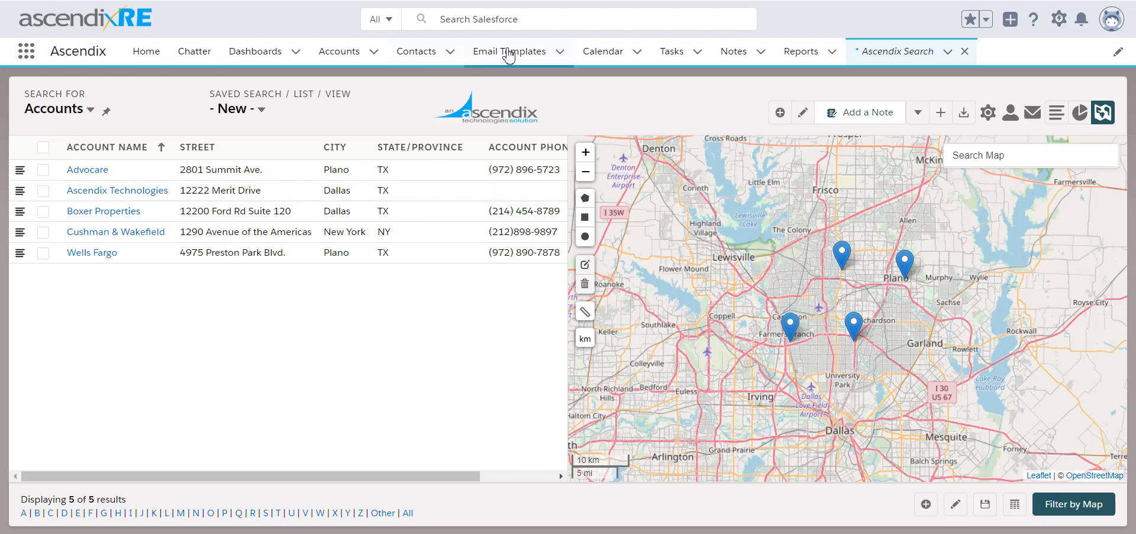
mouse_move(895, 42)
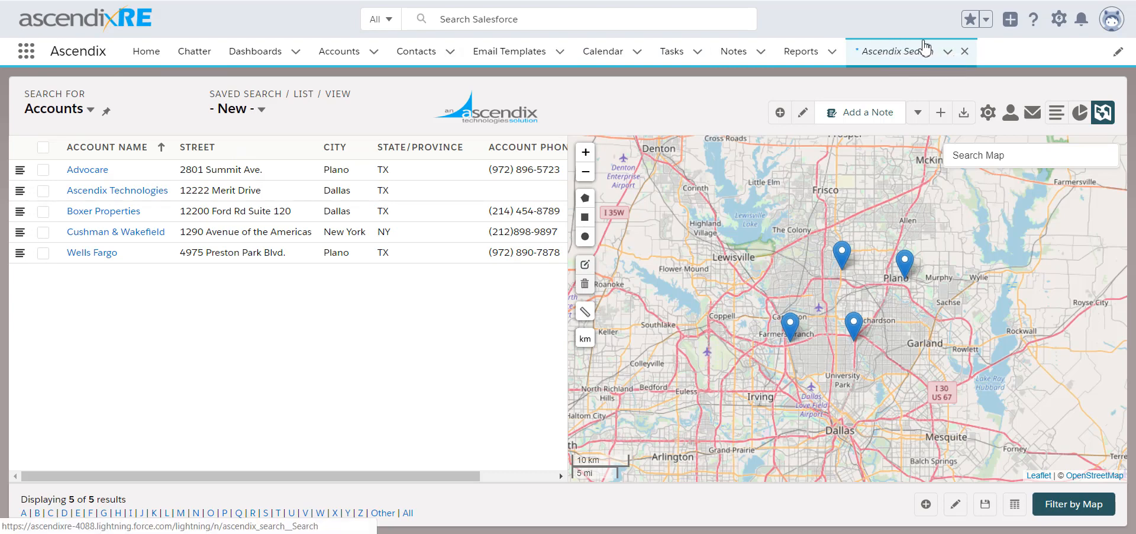
Open the Ascendix app for editing in App Manager and show its Navigation Items
click(1058, 20)
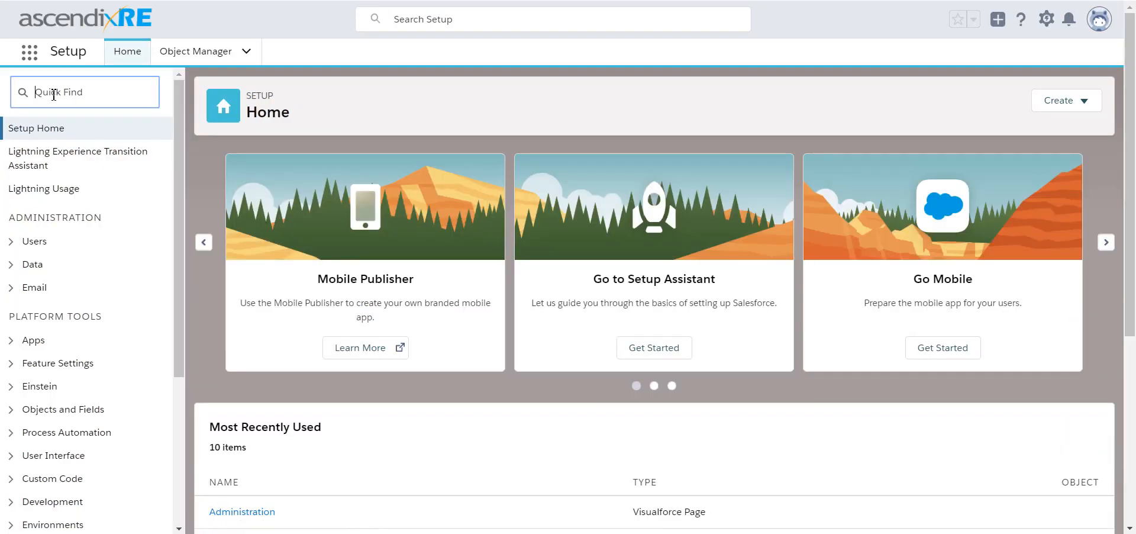
text(app manager)
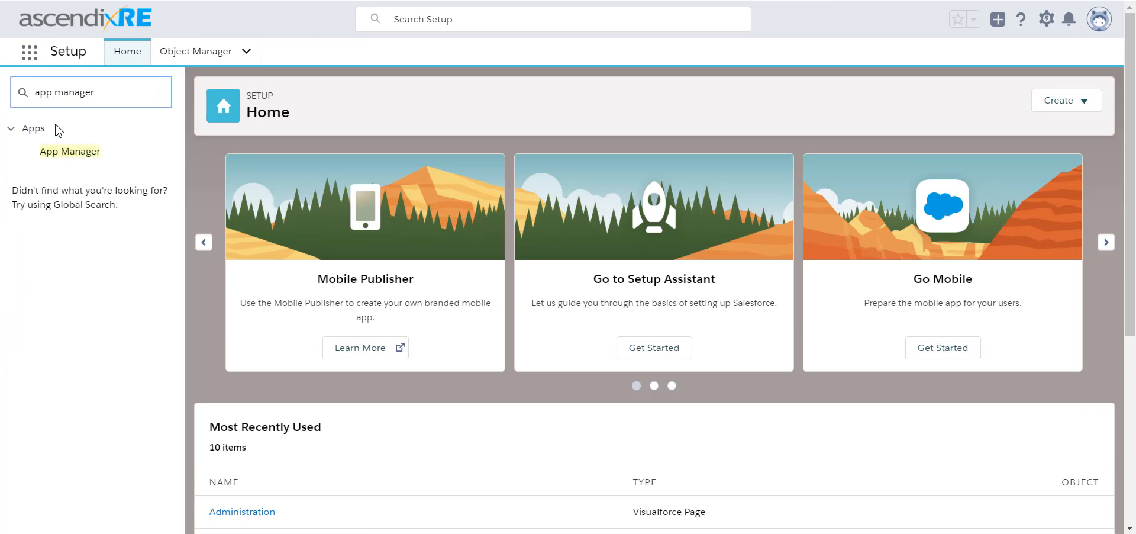
click(70, 152)
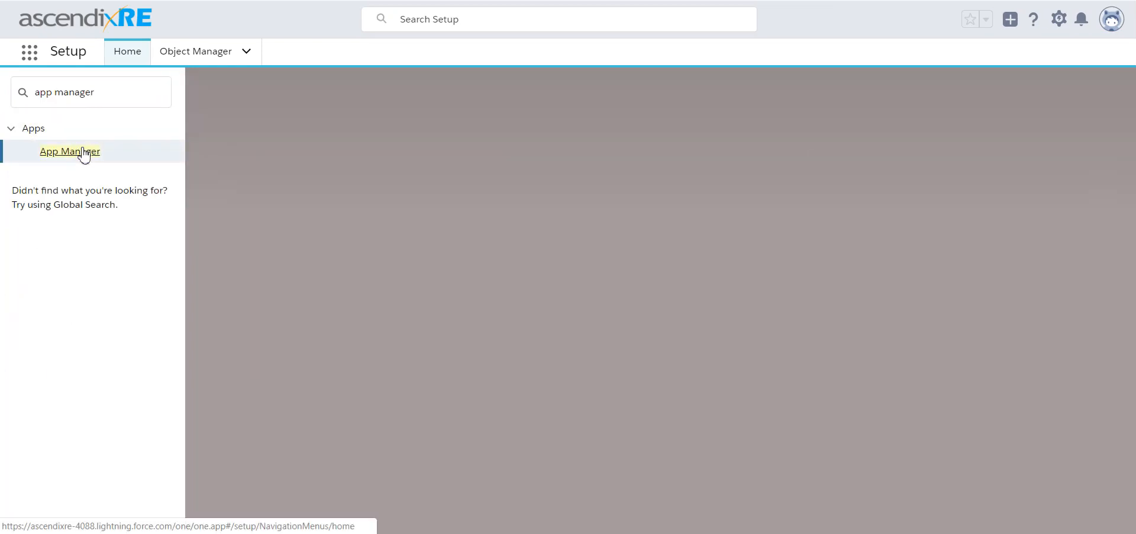
click(70, 150)
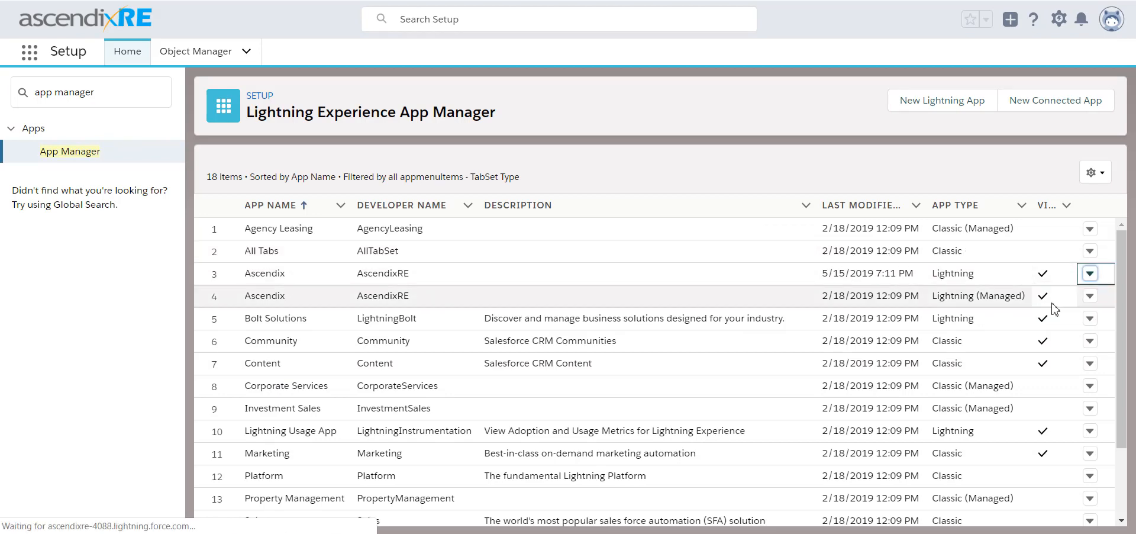
click(1088, 274)
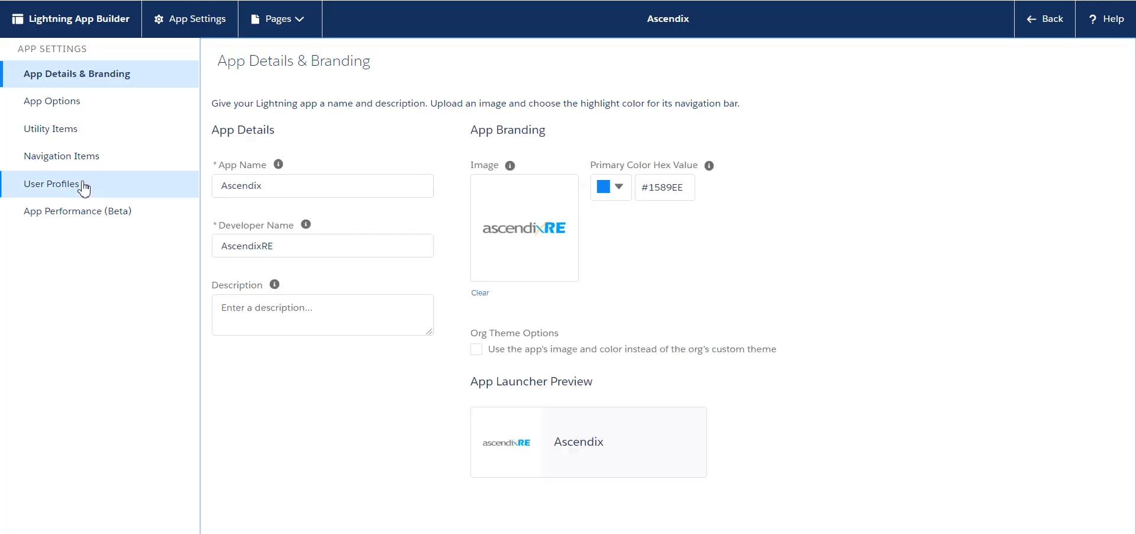
click(63, 156)
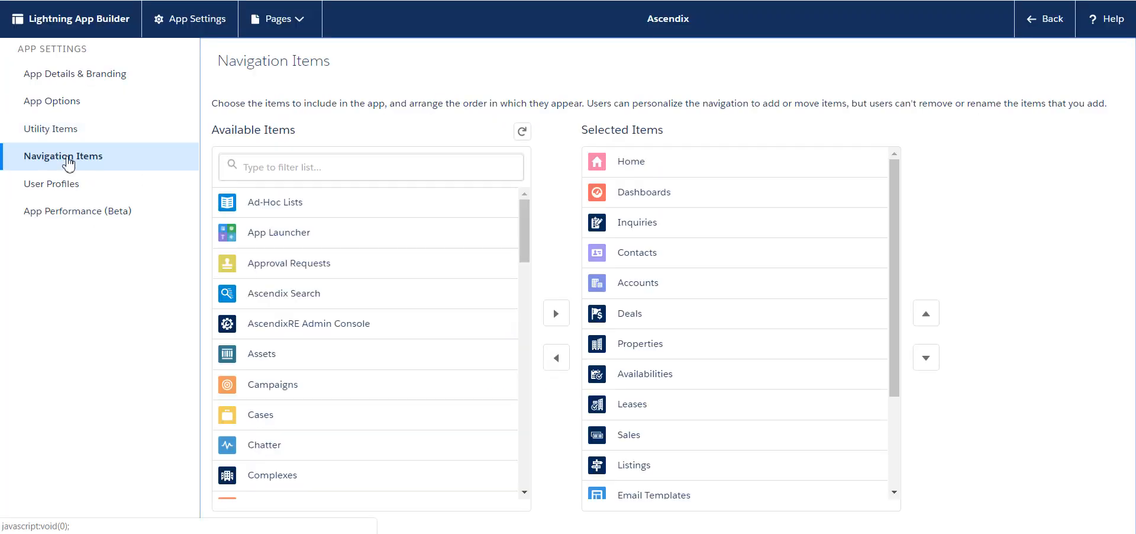
mouse_move(341, 245)
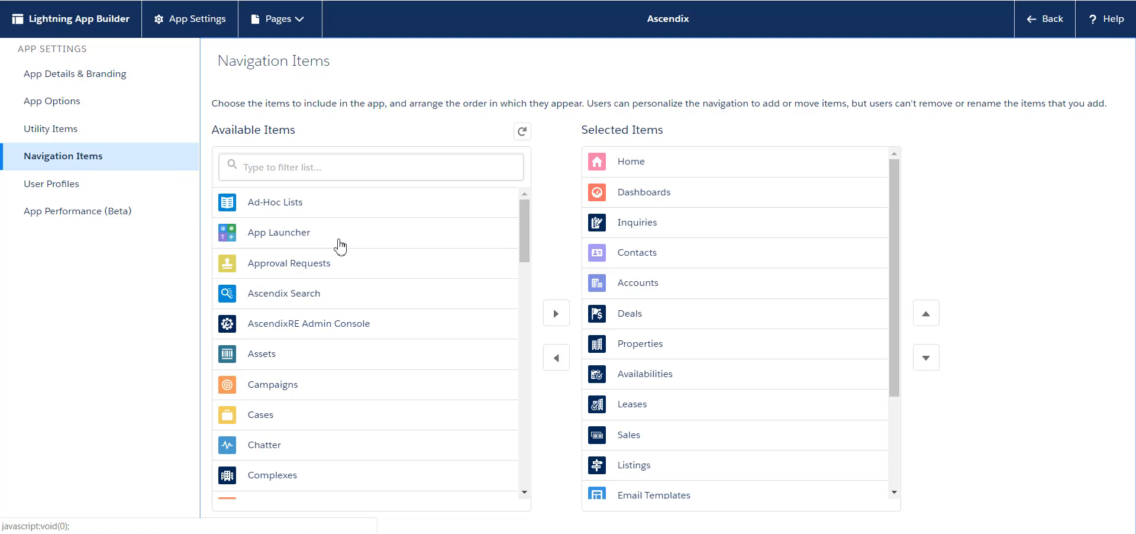
Add Ascendix Search to the selected navigation items and move it up right after Deals
click(283, 293)
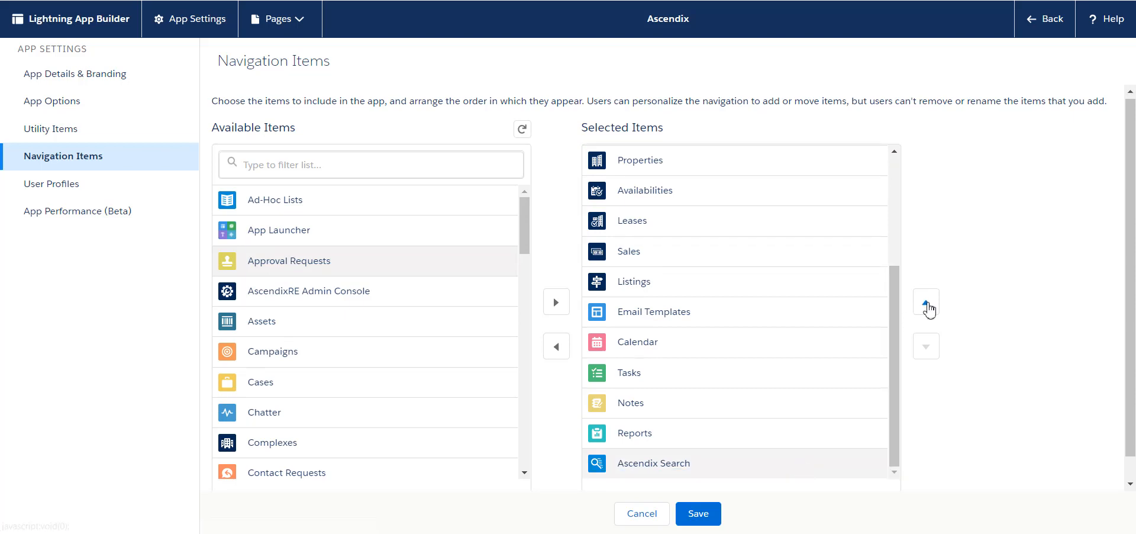
click(925, 301)
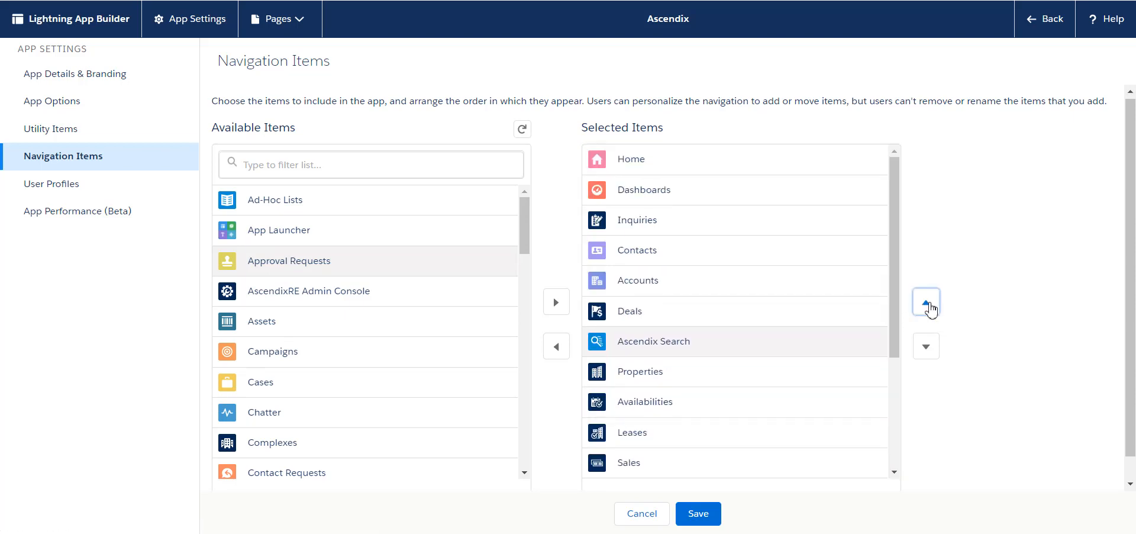
click(926, 302)
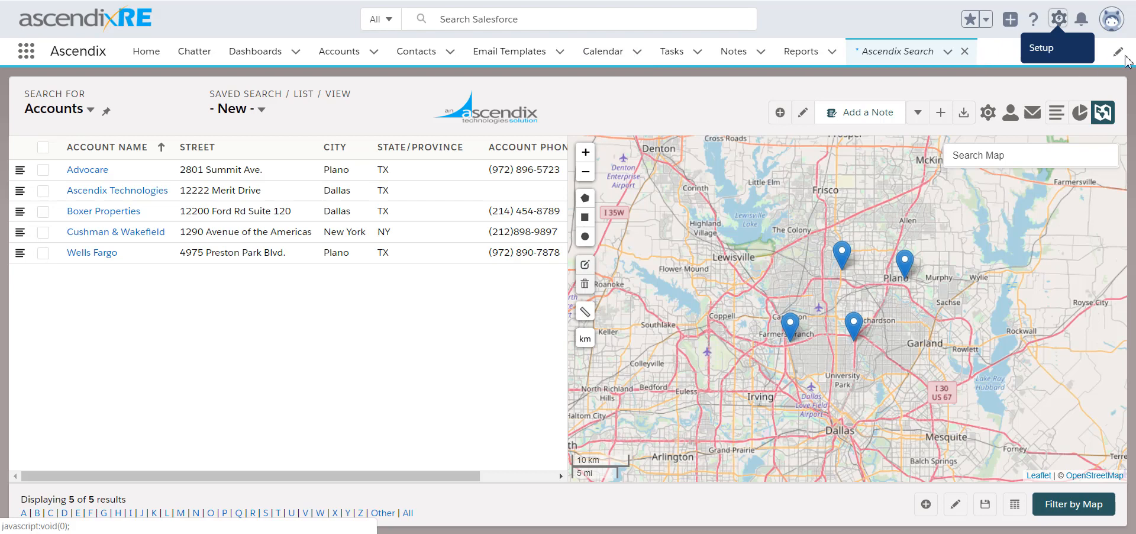
mouse_move(1071, 84)
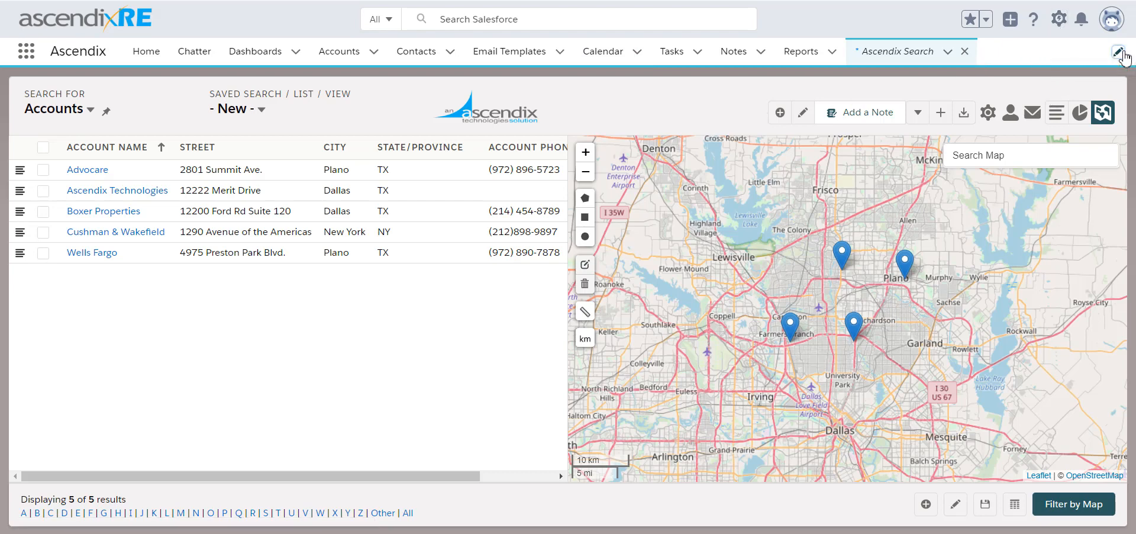
Personalize the nav bar by adding Ascendix Search from the All items list
click(1121, 51)
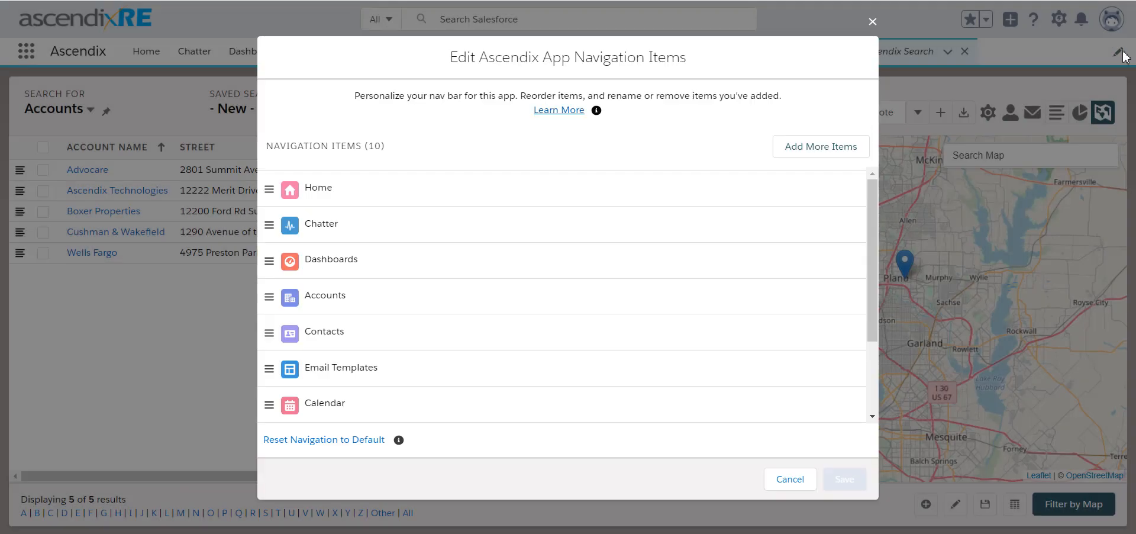
mouse_move(819, 152)
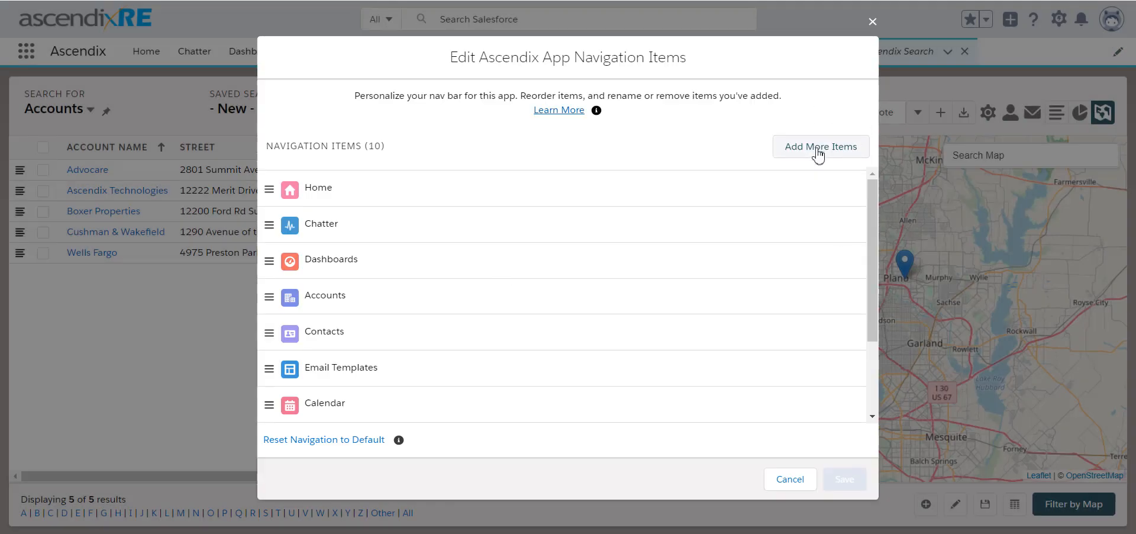
click(820, 145)
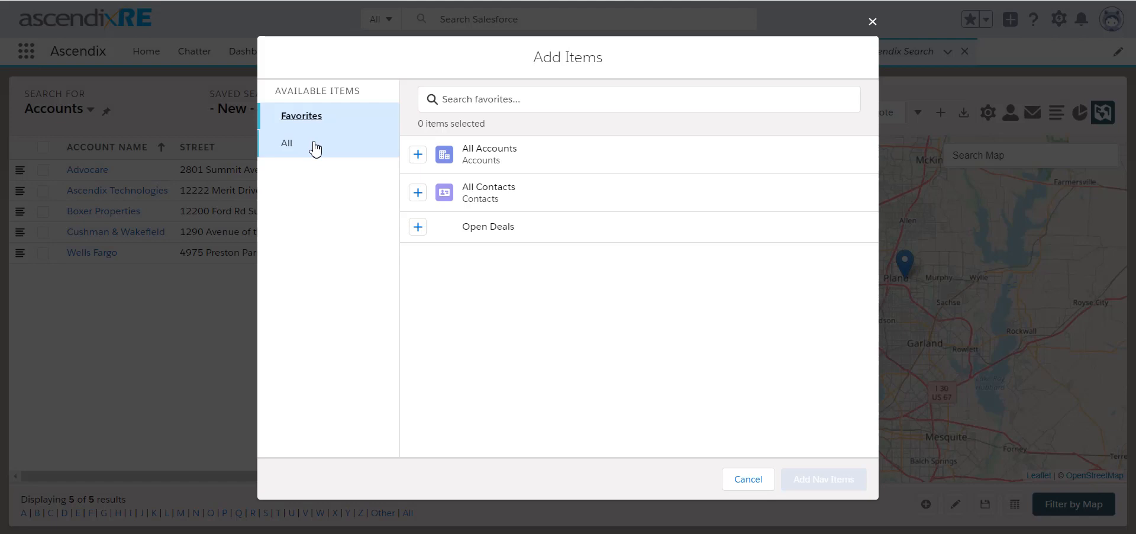
click(287, 143)
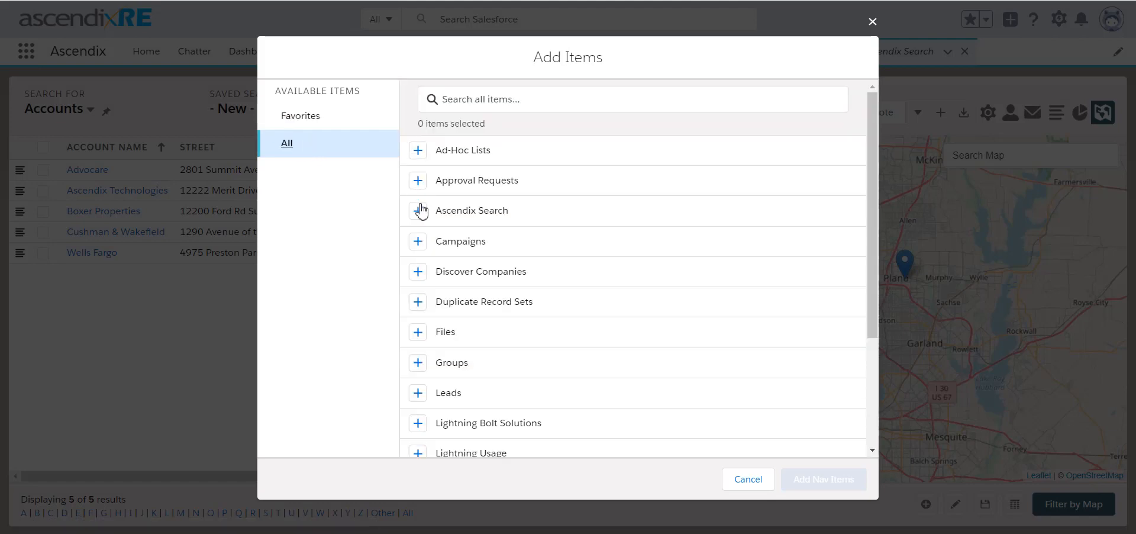
click(418, 209)
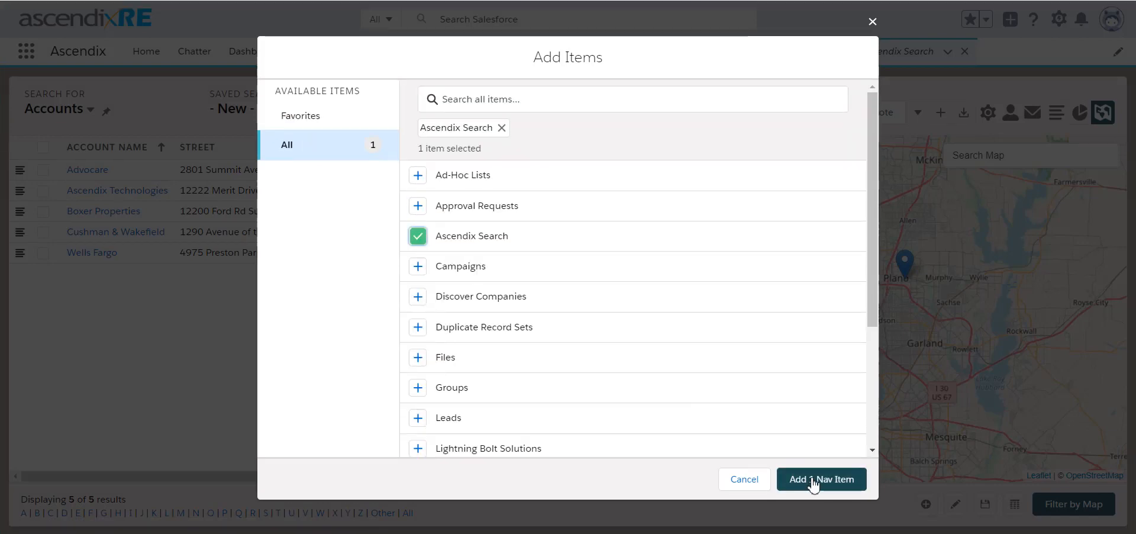
click(821, 478)
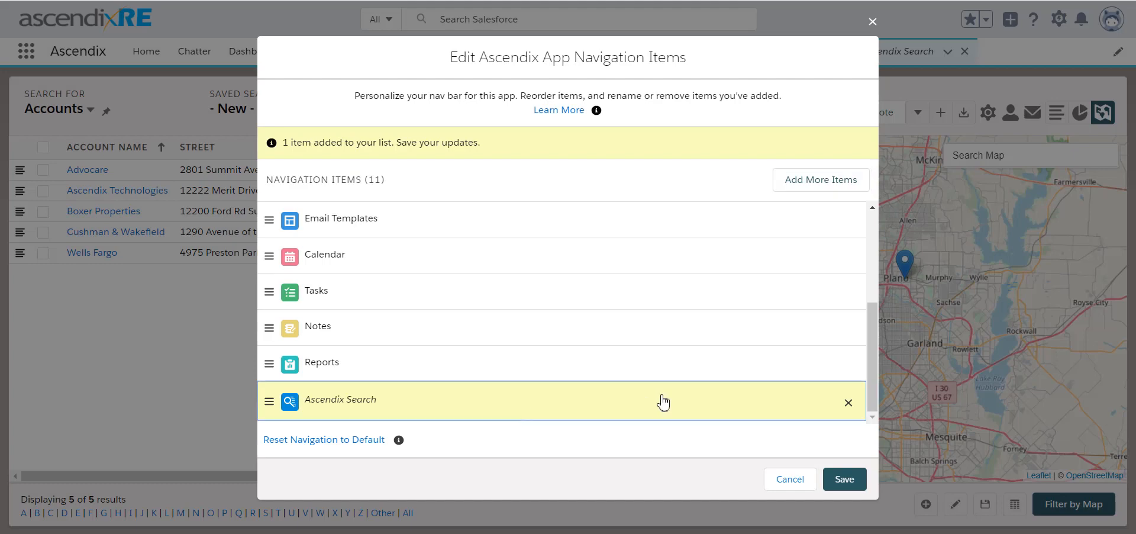
mouse_move(891, 322)
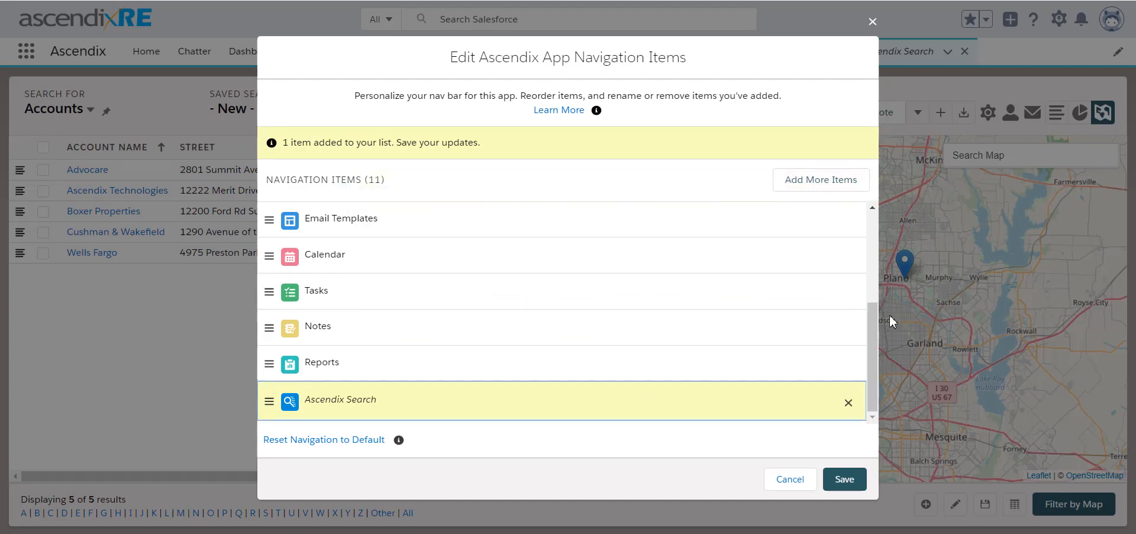
Place Ascendix Search directly after Home and save the updated nav bar
scroll(up, 3)
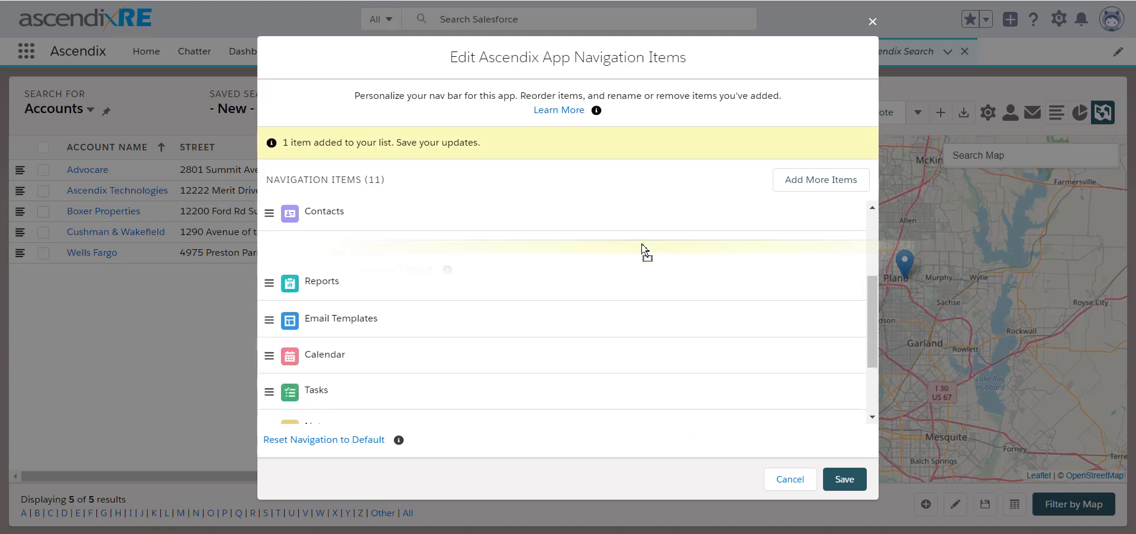
scroll(up, 3)
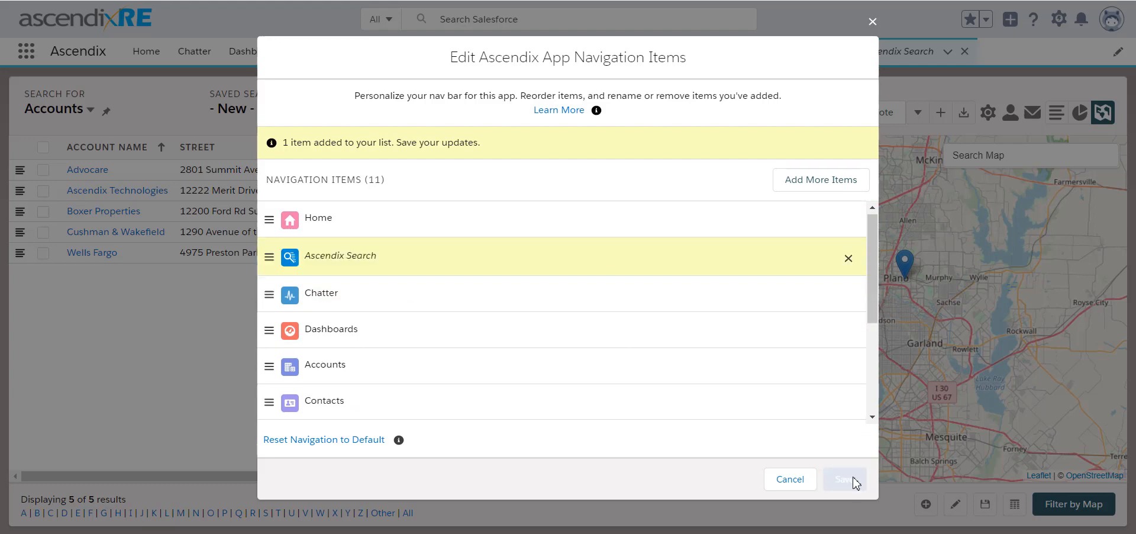
click(844, 478)
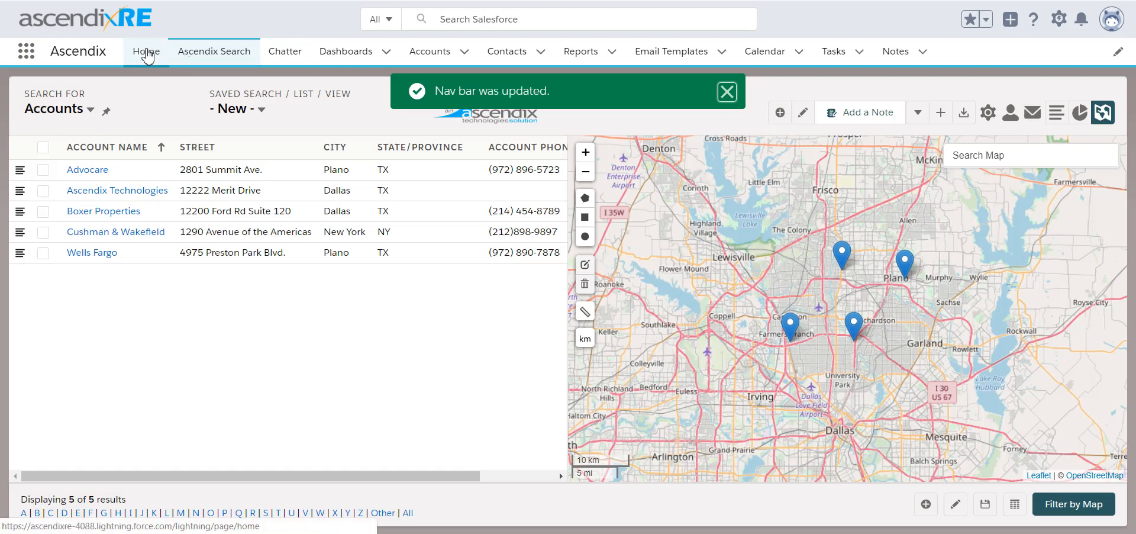
Go to Home, then open Ascendix Search from its new tab in the nav bar
click(286, 51)
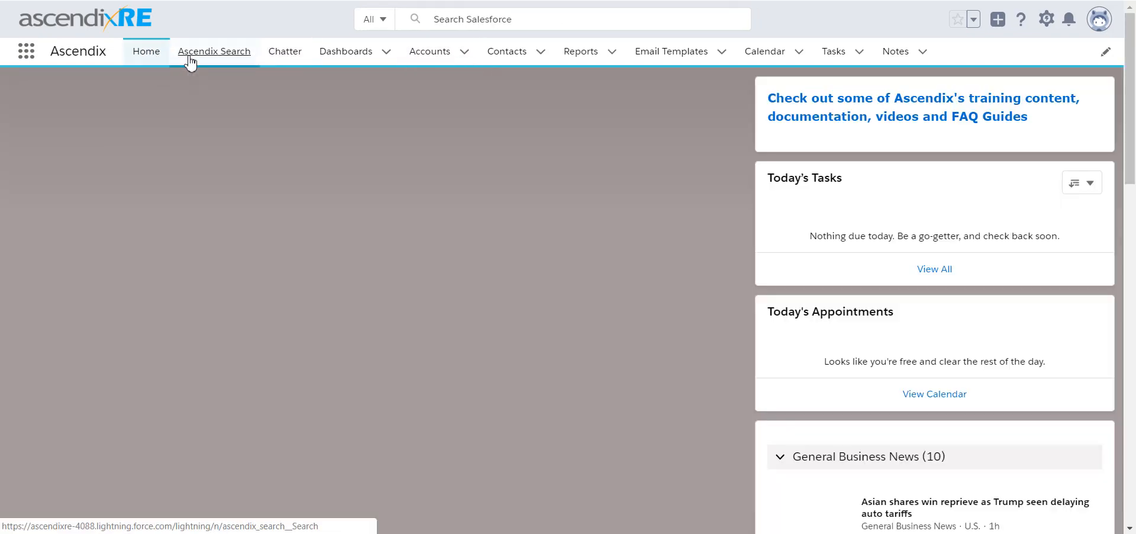
click(214, 51)
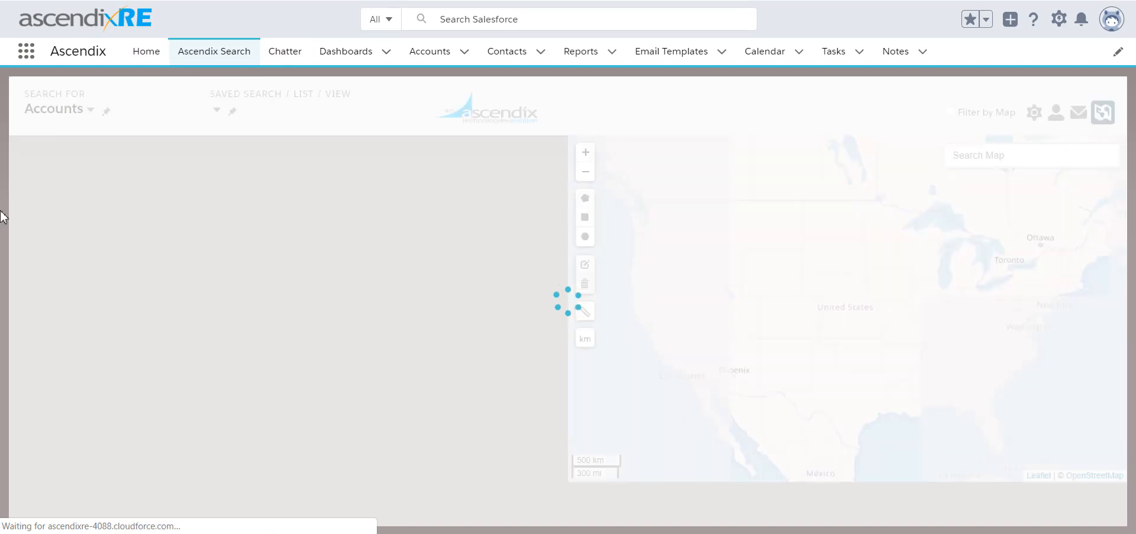